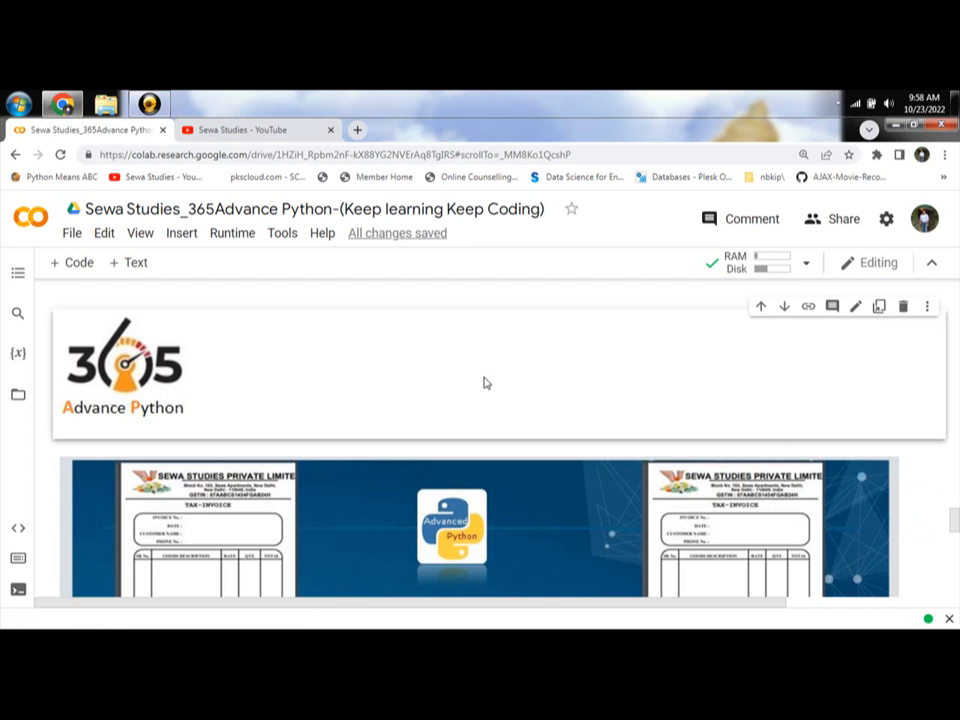
- Scroll past the course banner to the 'pip install reportlab' cell
scroll("down", 3)
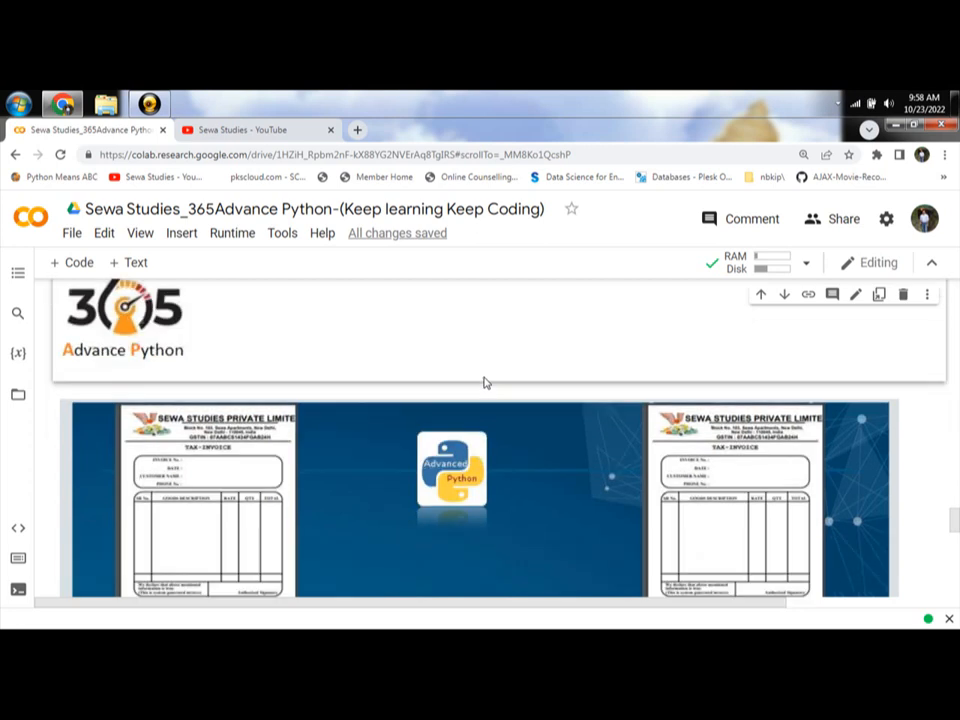
scroll("down", 3)
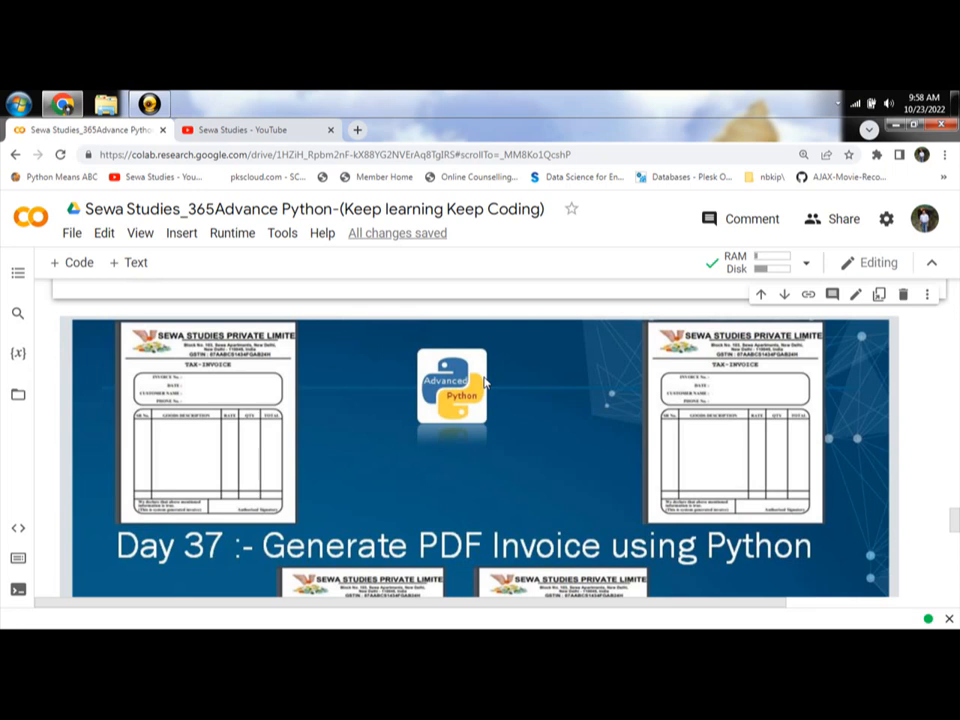
mouse_move(466, 342)
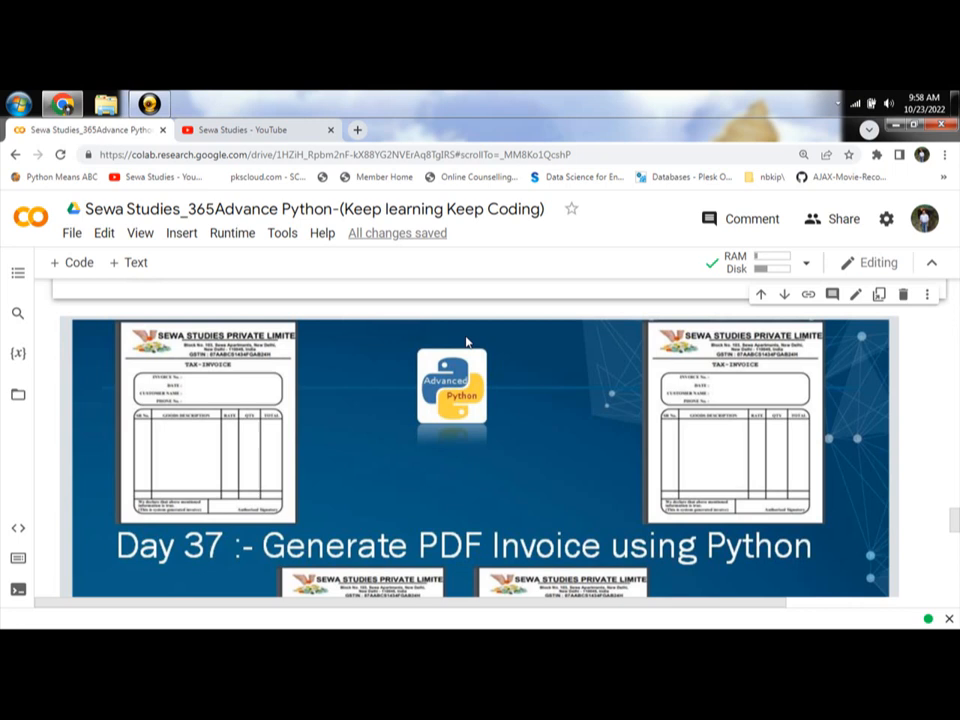
scroll("down", 3)
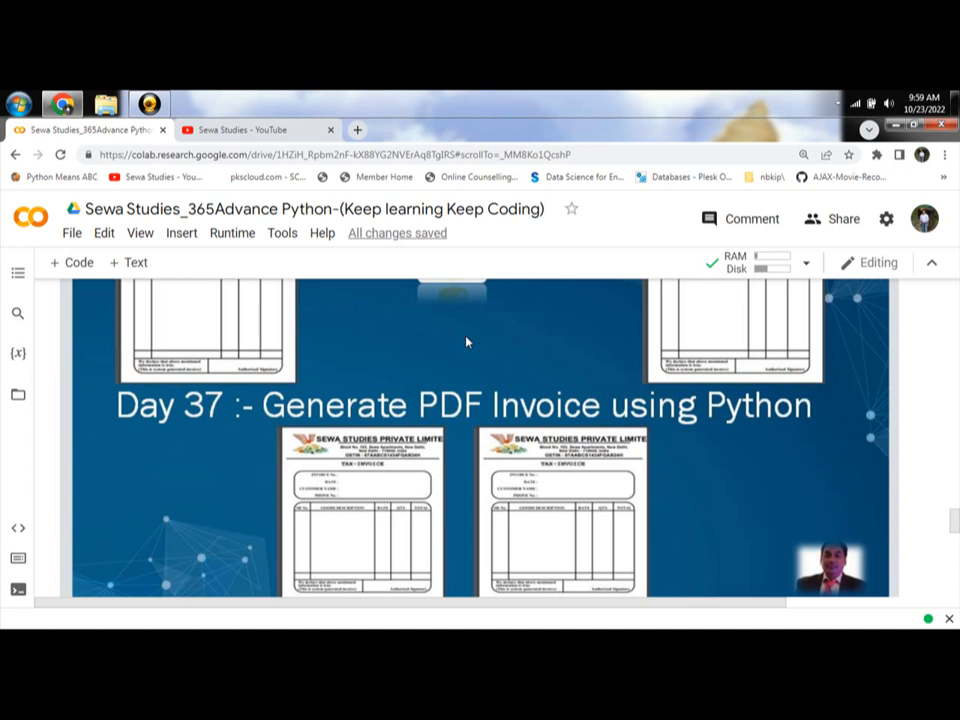
scroll("down", 3)
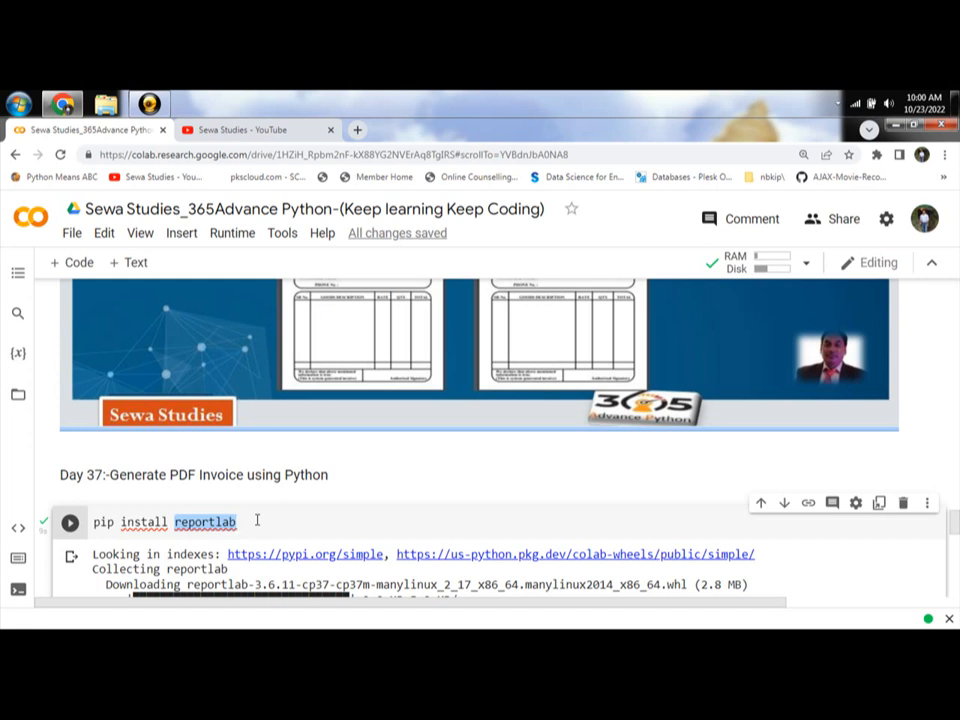
- Rerun the 'pip install reportlab' cell, which reports reportlab and pillow already satisfied
scroll("down", 3)
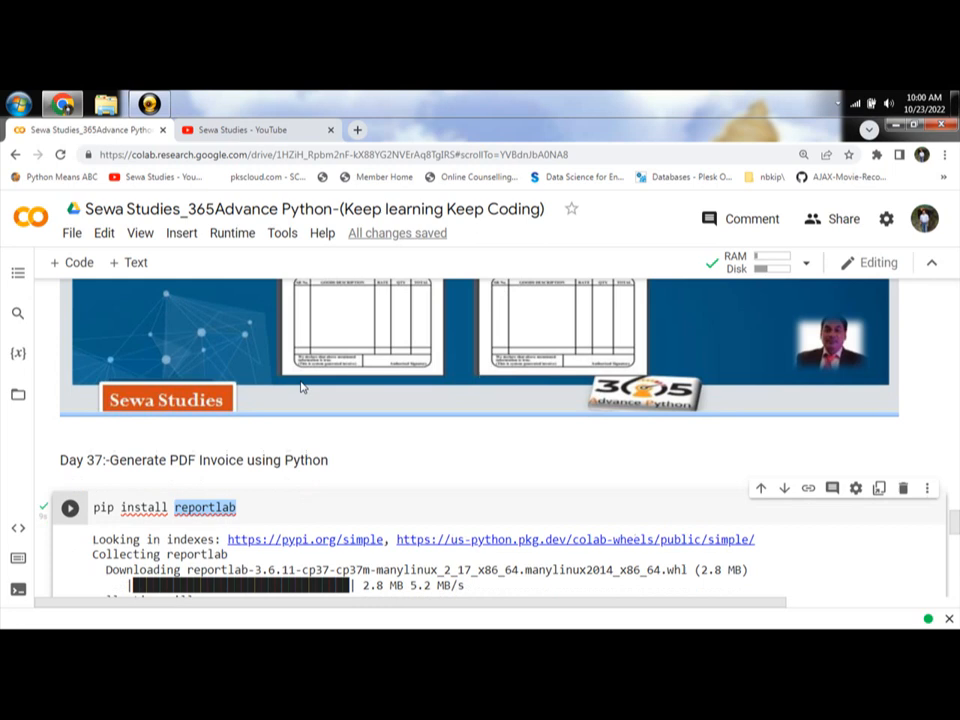
scroll("down", 3)
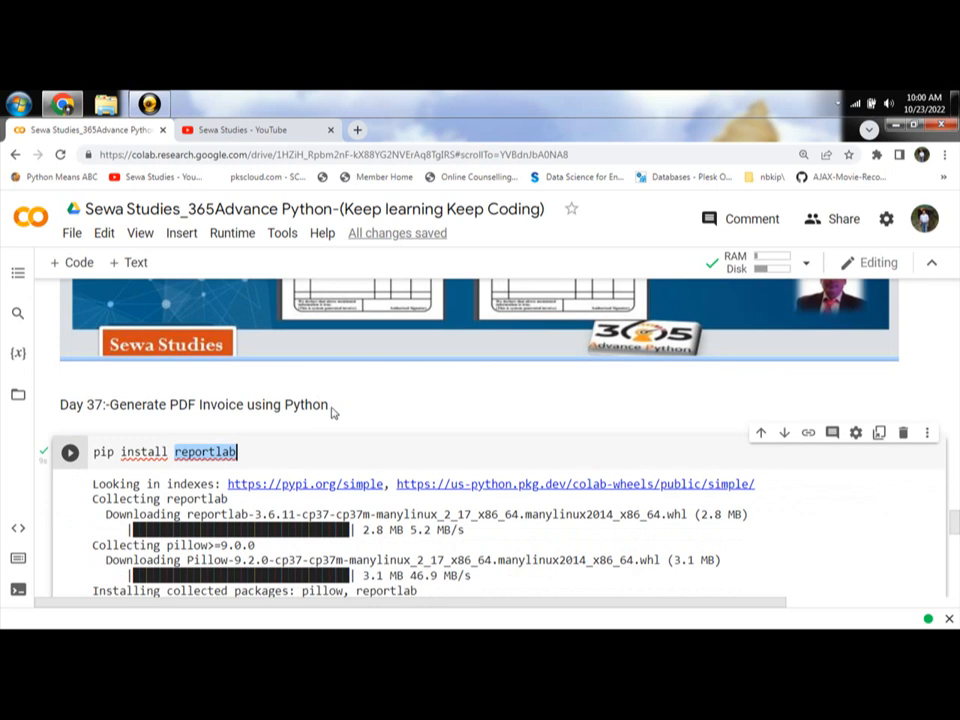
scroll("down", 3)
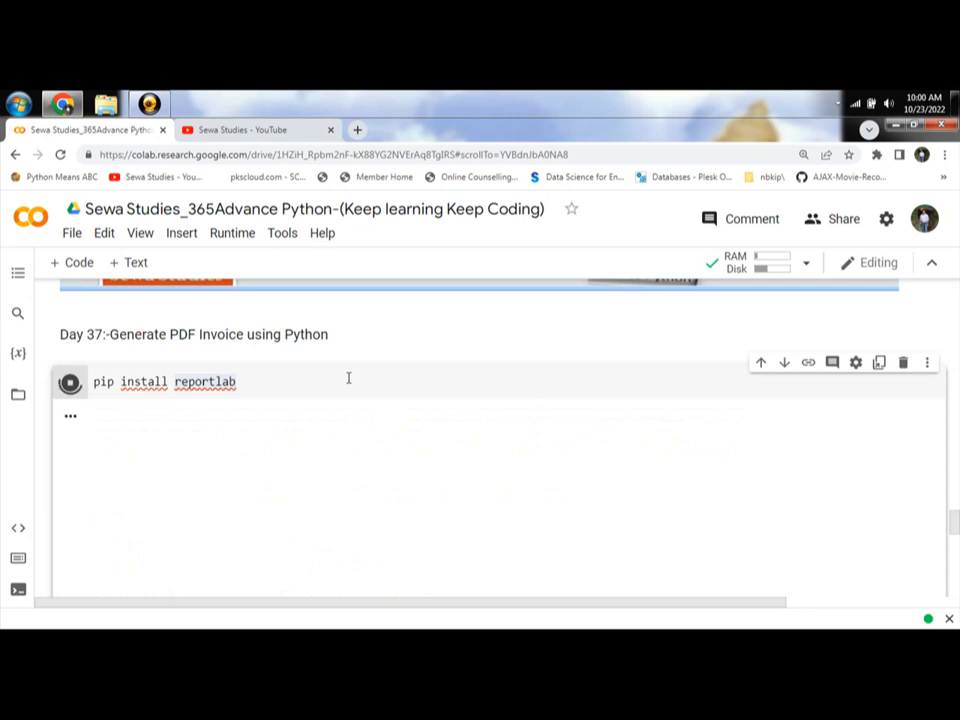
left_click(70, 382)
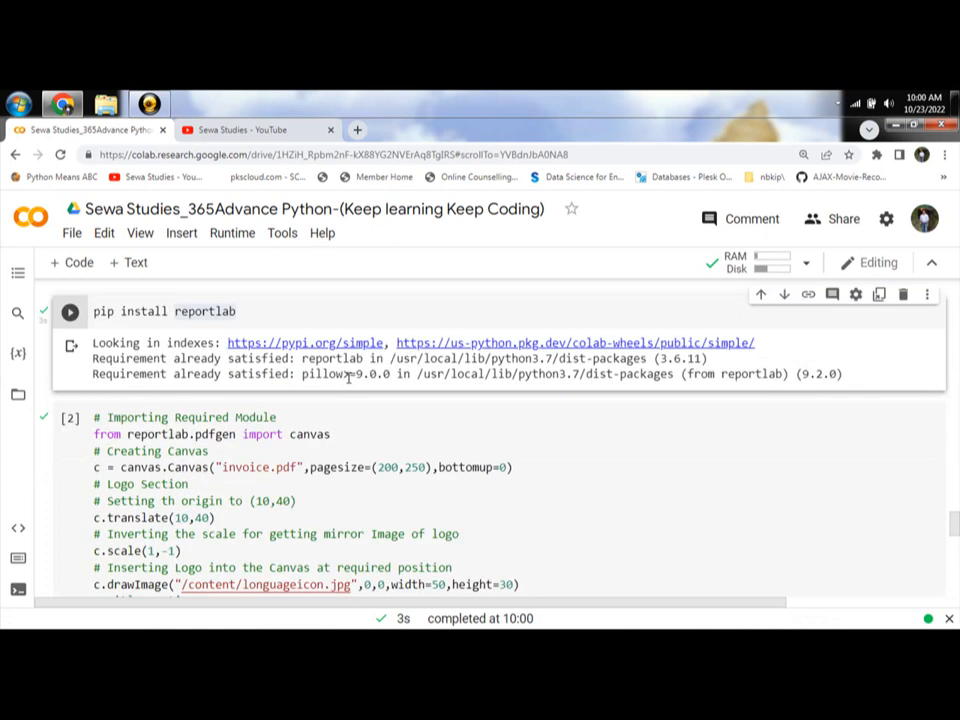
scroll("down", 3)
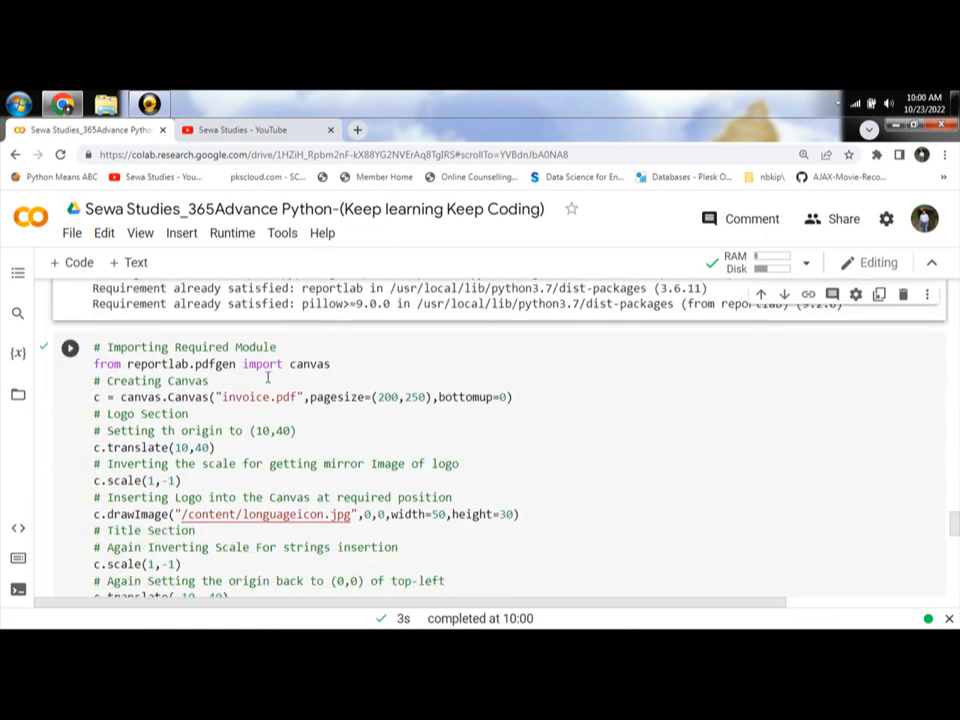
mouse_move(148, 397)
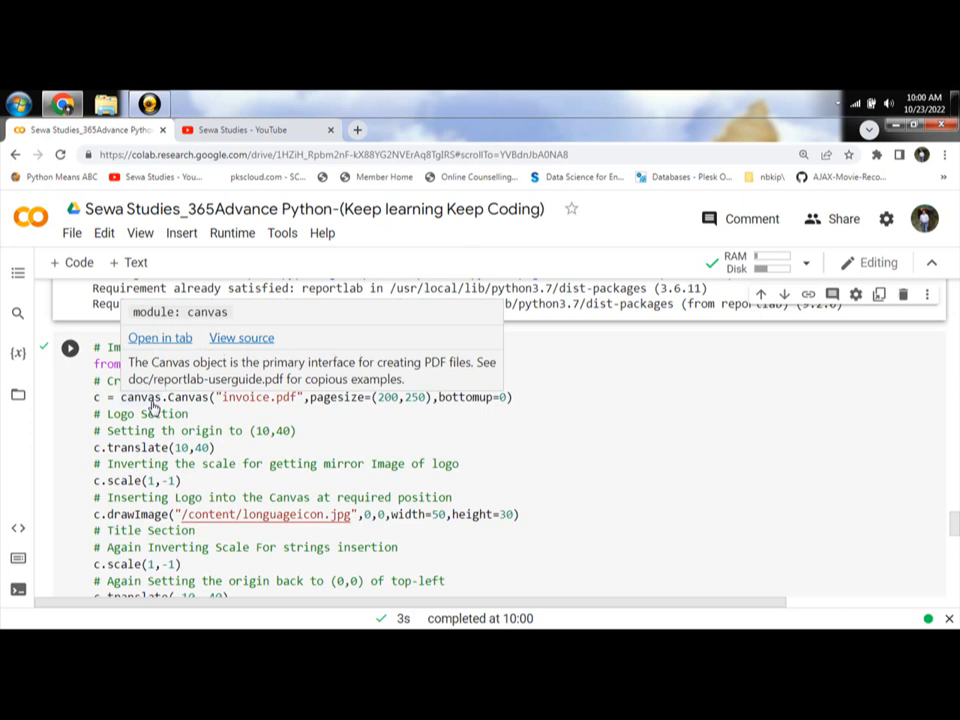
left_click(199, 412)
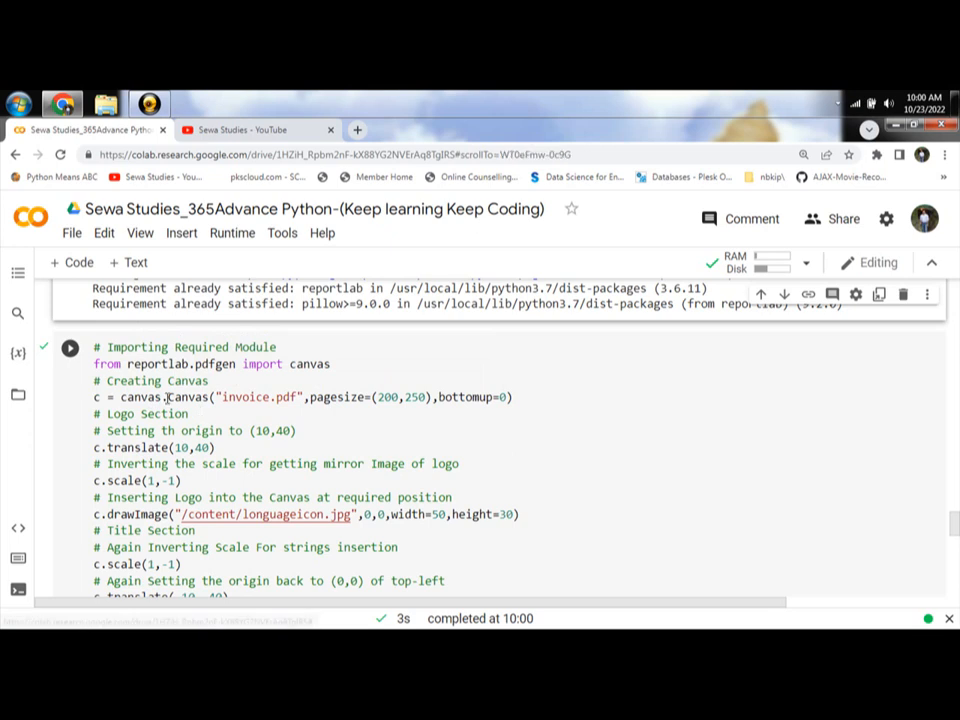
double_click(175, 397)
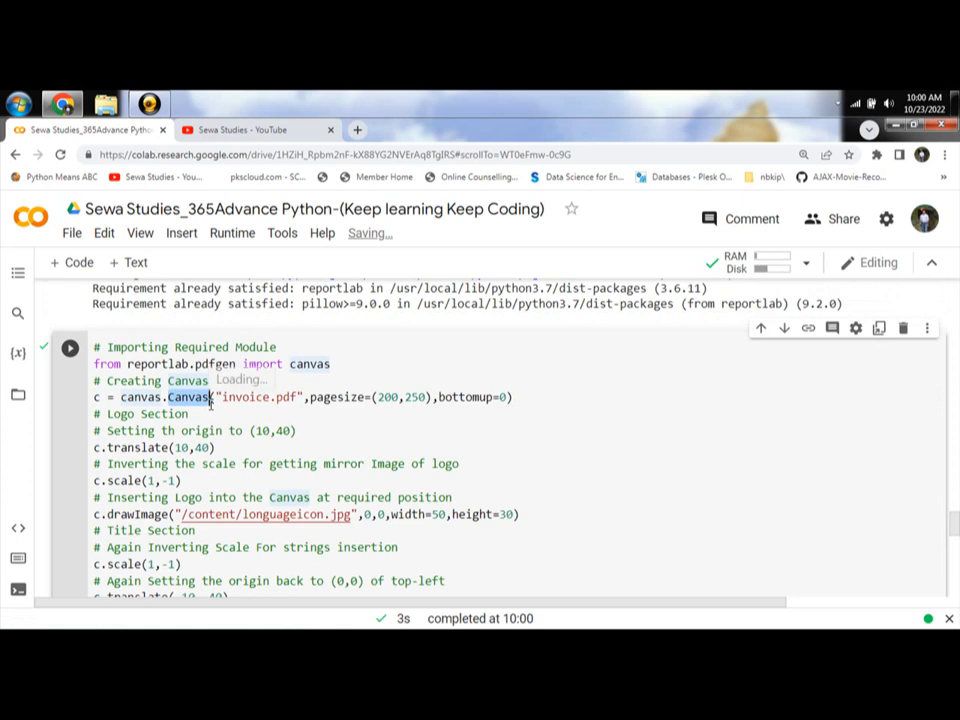
mouse_move(193, 397)
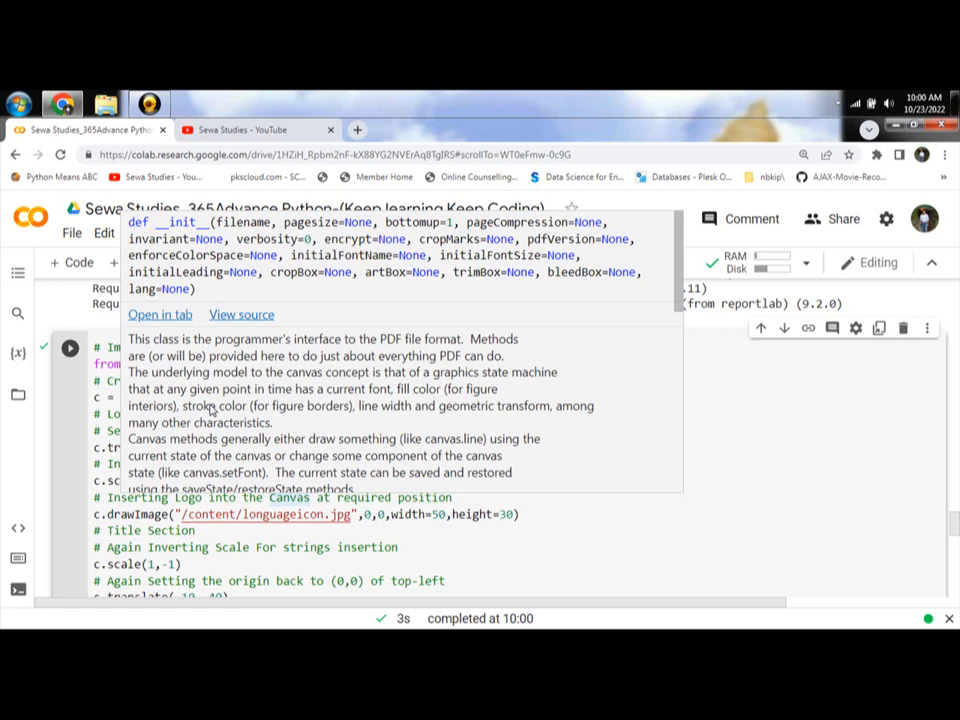
left_click(617, 451)
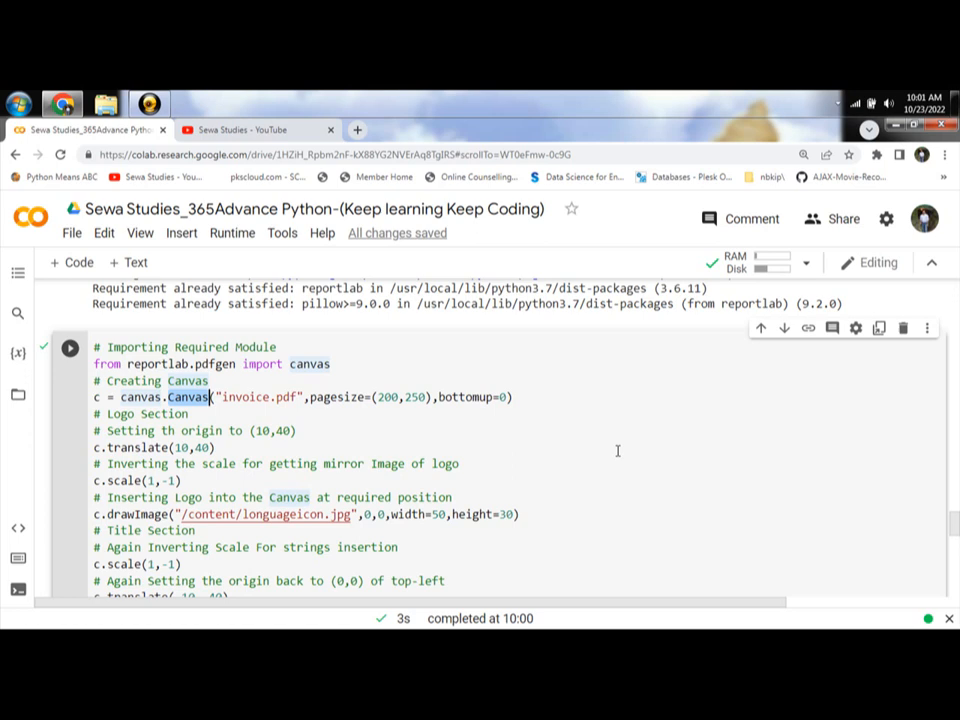
scroll("down", 3)
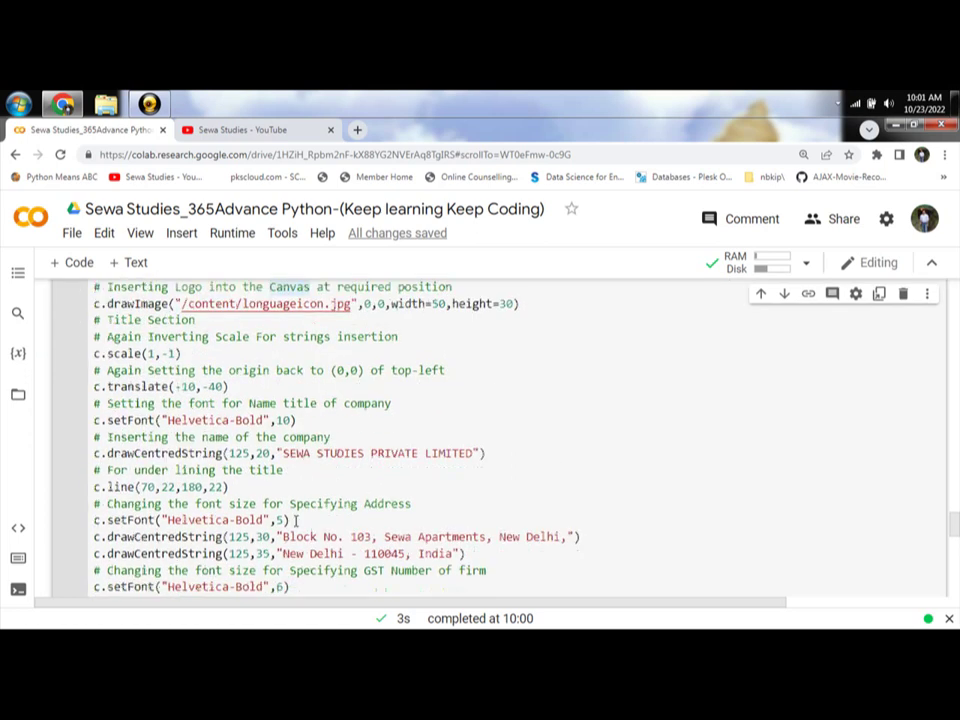
scroll("down", 3)
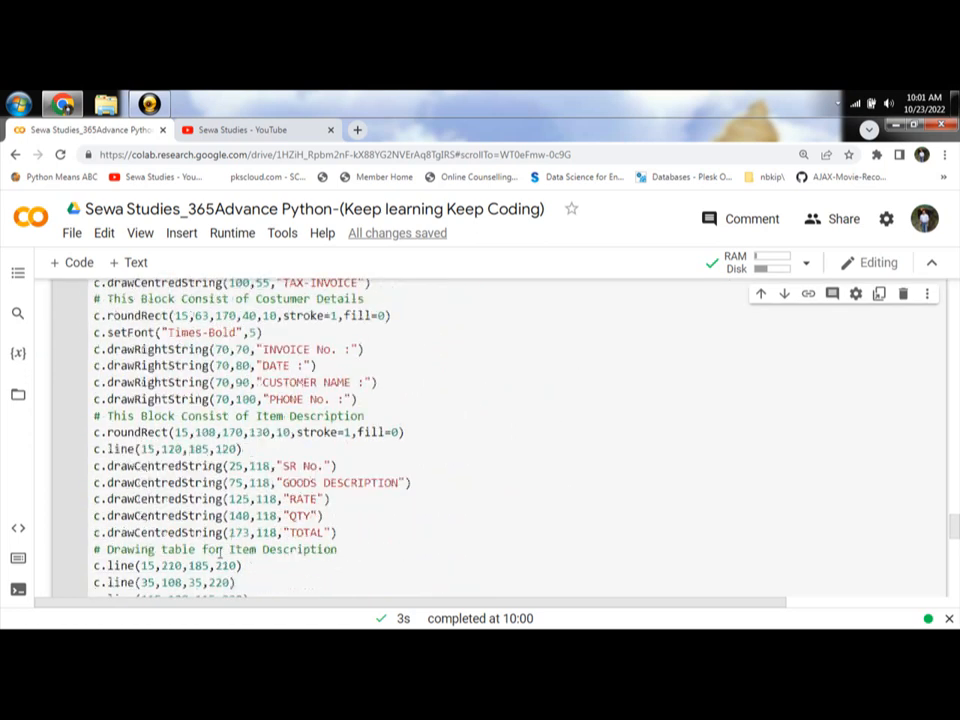
scroll("down", 3)
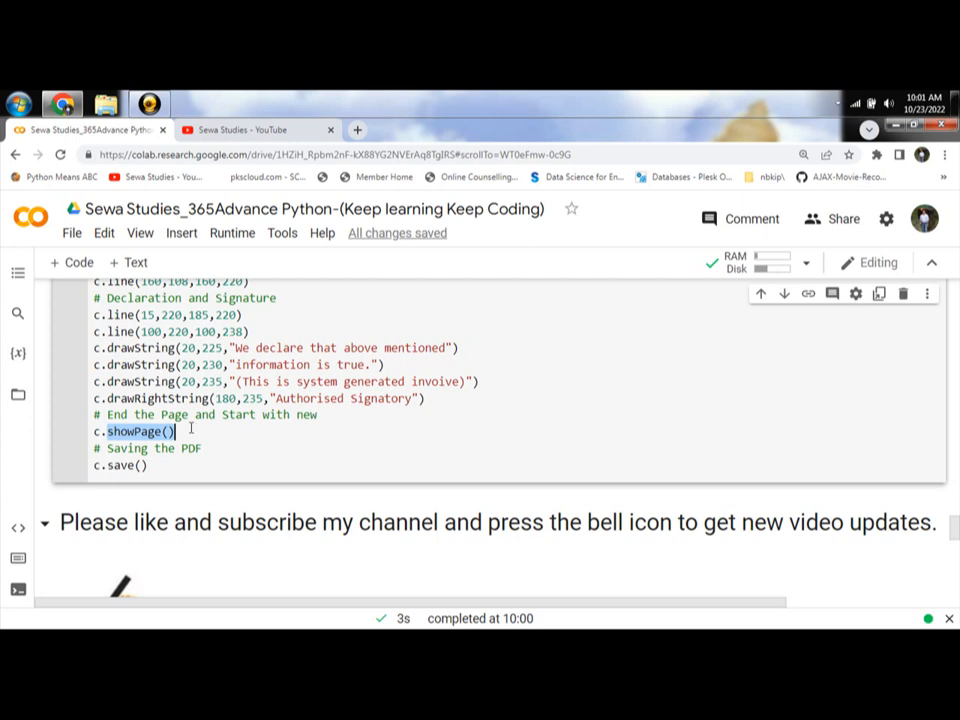
scroll("up", 3)
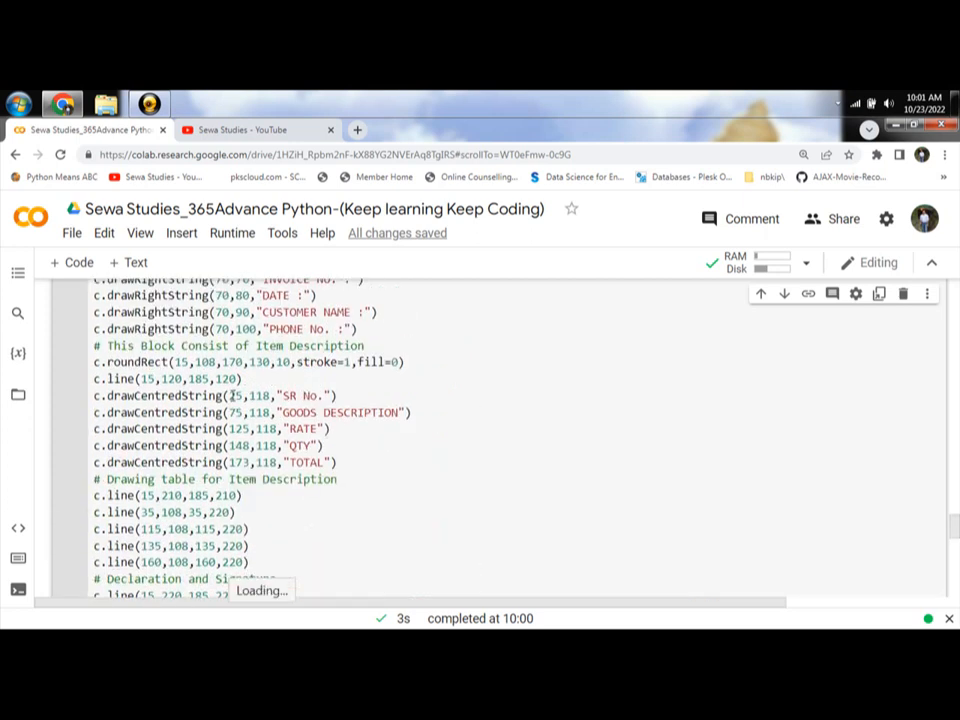
scroll("up", 3)
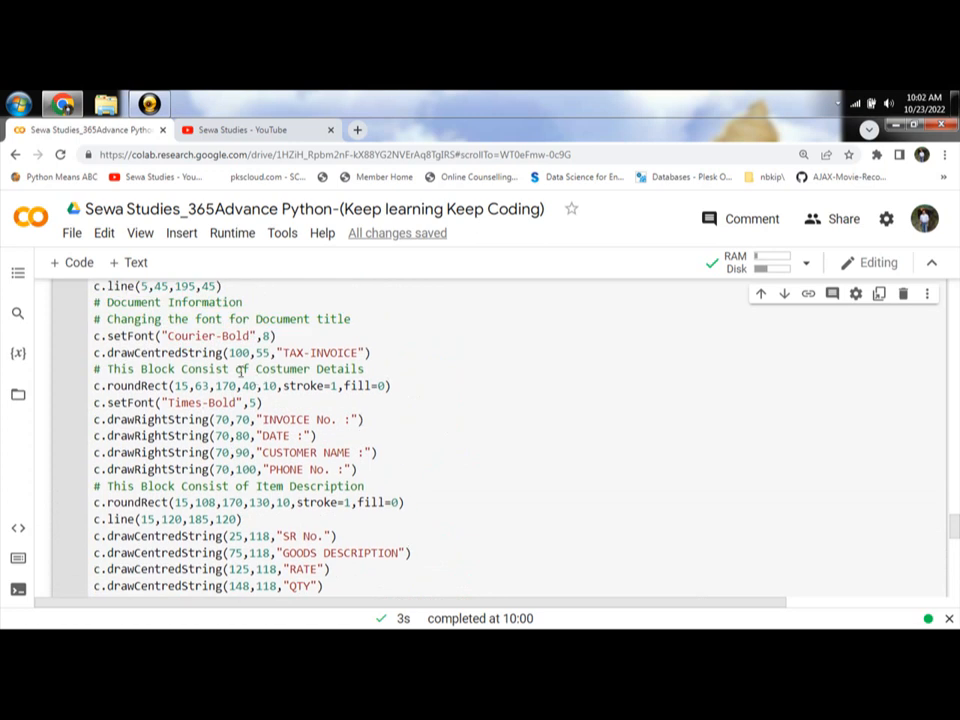
scroll("down", 3)
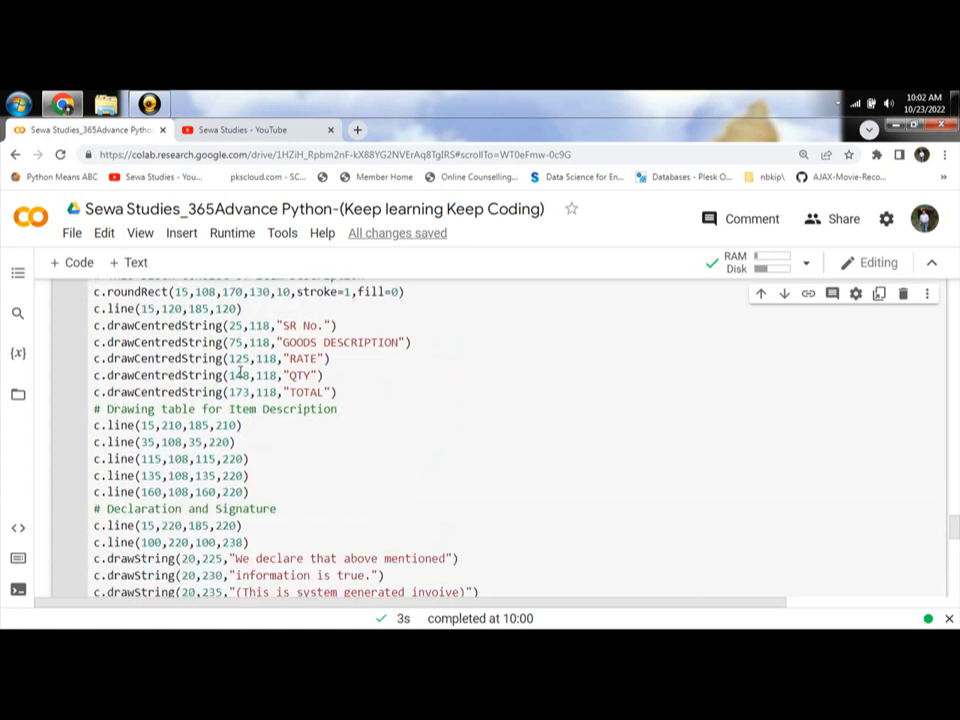
scroll("up", 3)
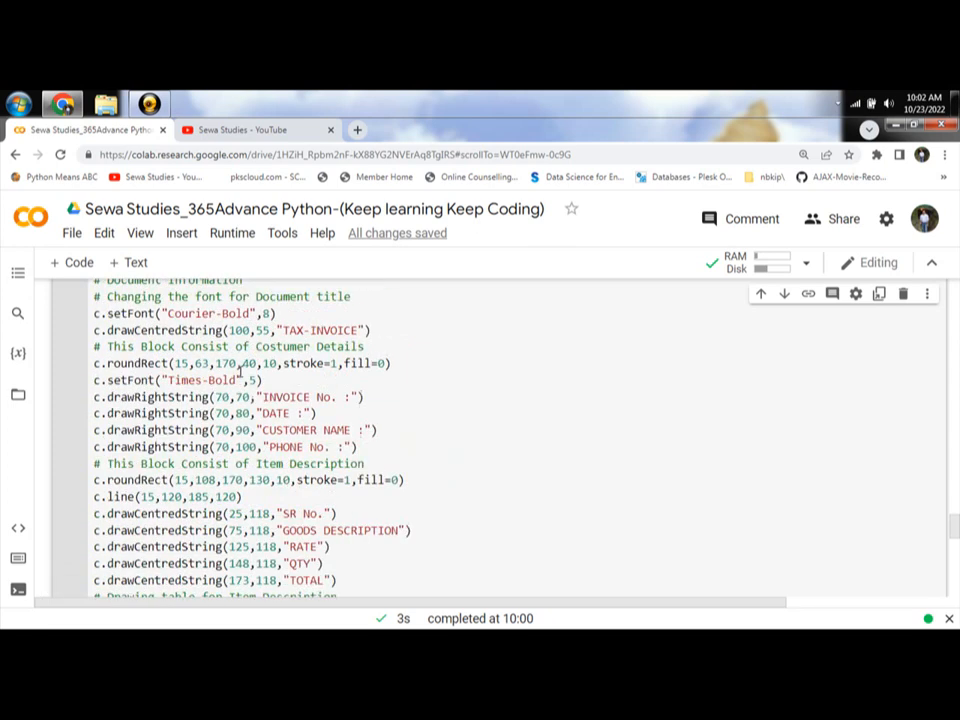
scroll("up", 3)
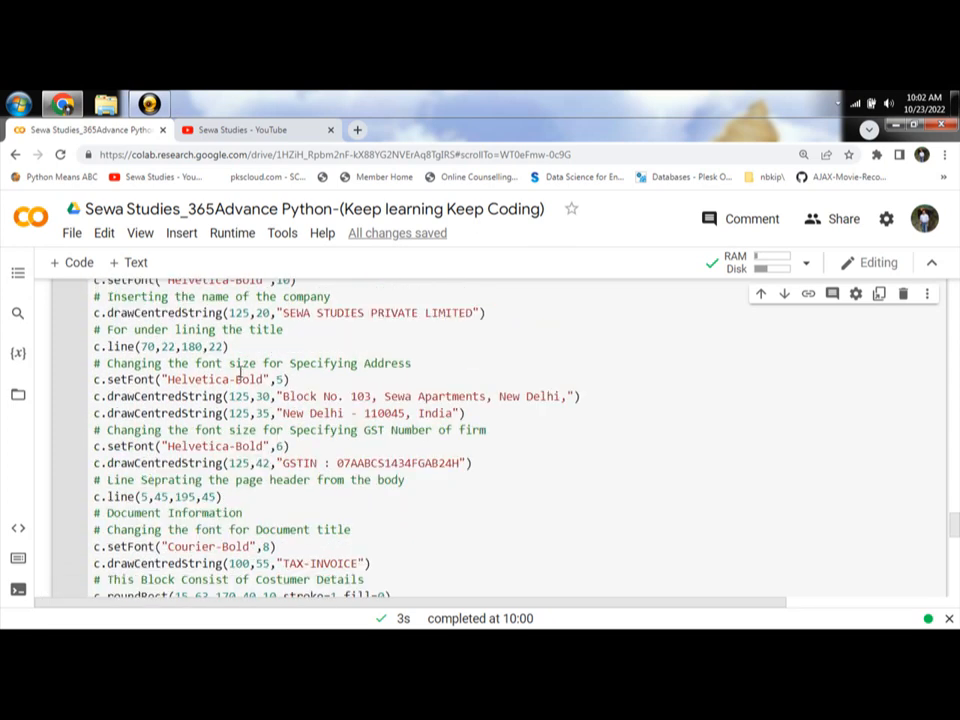
scroll("up", 3)
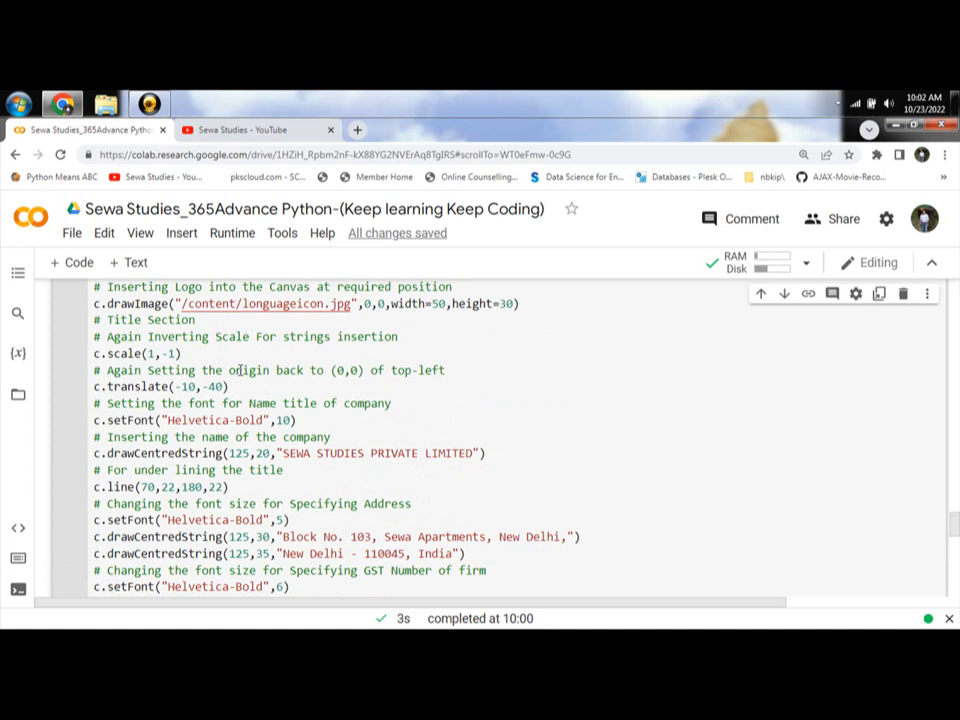
scroll("up", 3)
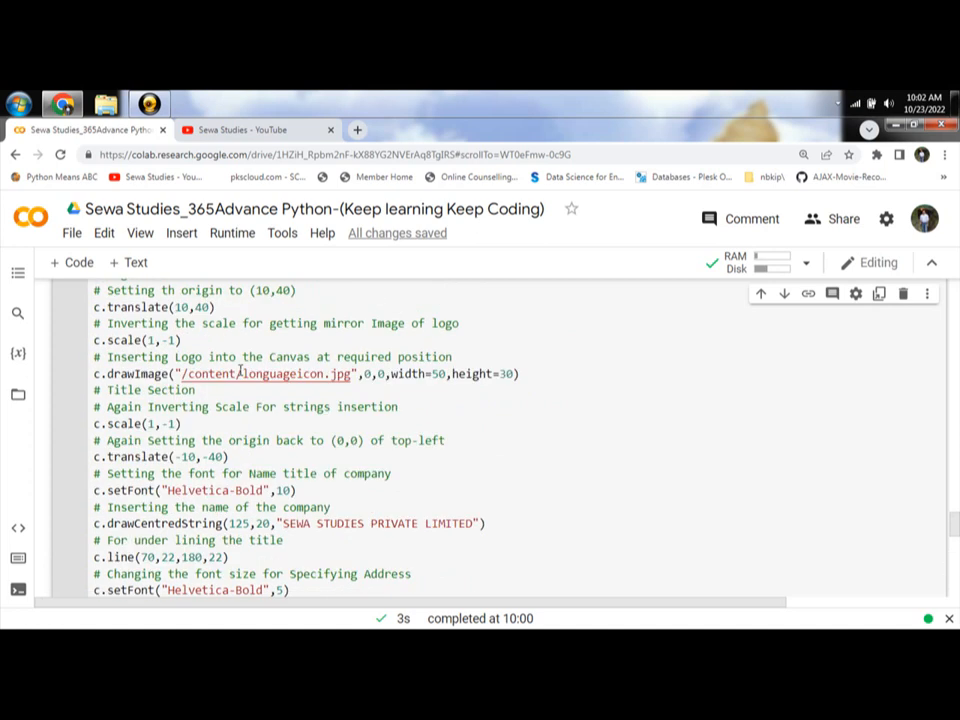
scroll("up", 3)
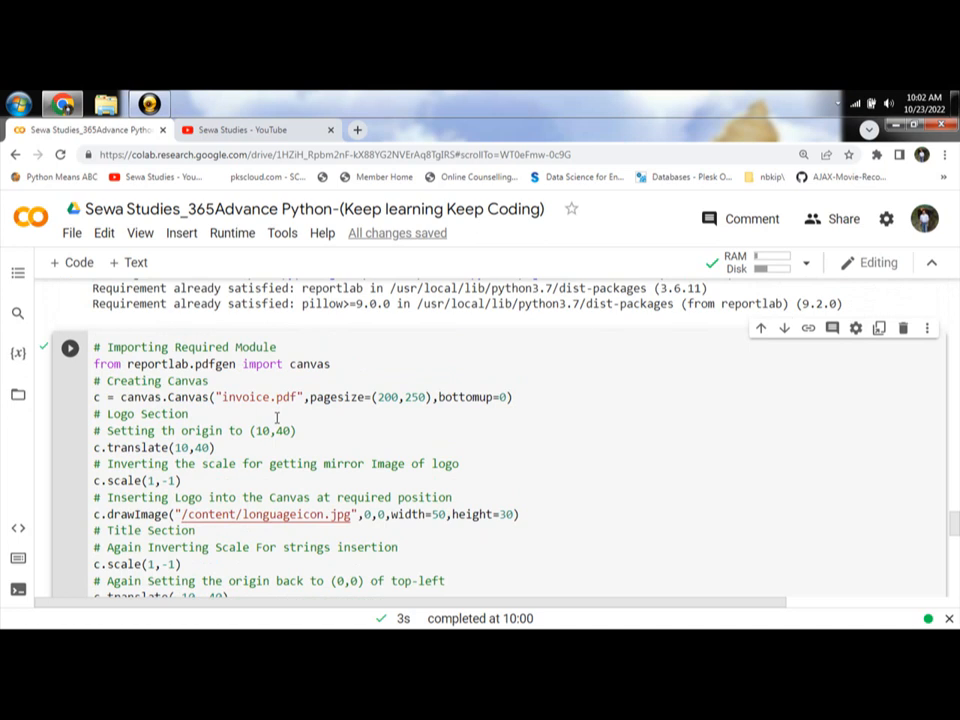
mouse_move(366, 462)
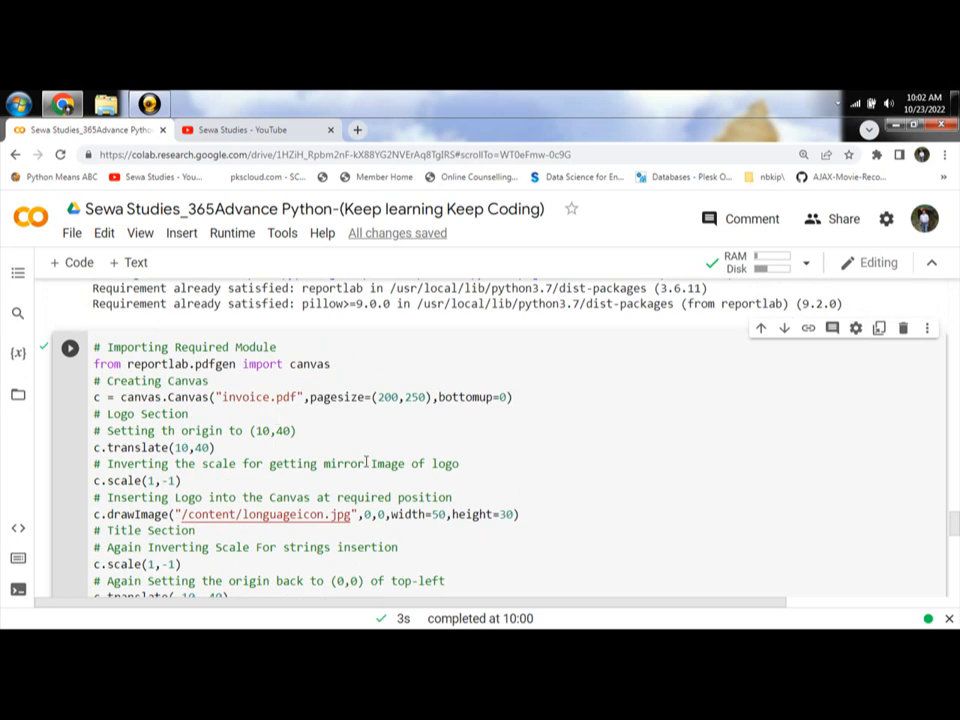
double_click(148, 447)
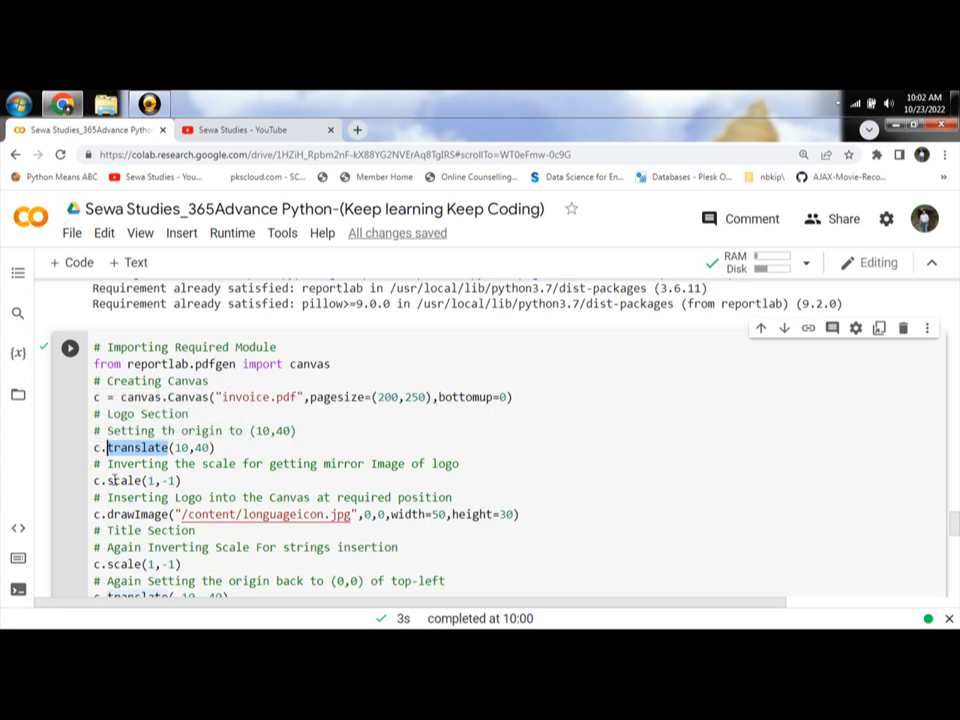
double_click(126, 481)
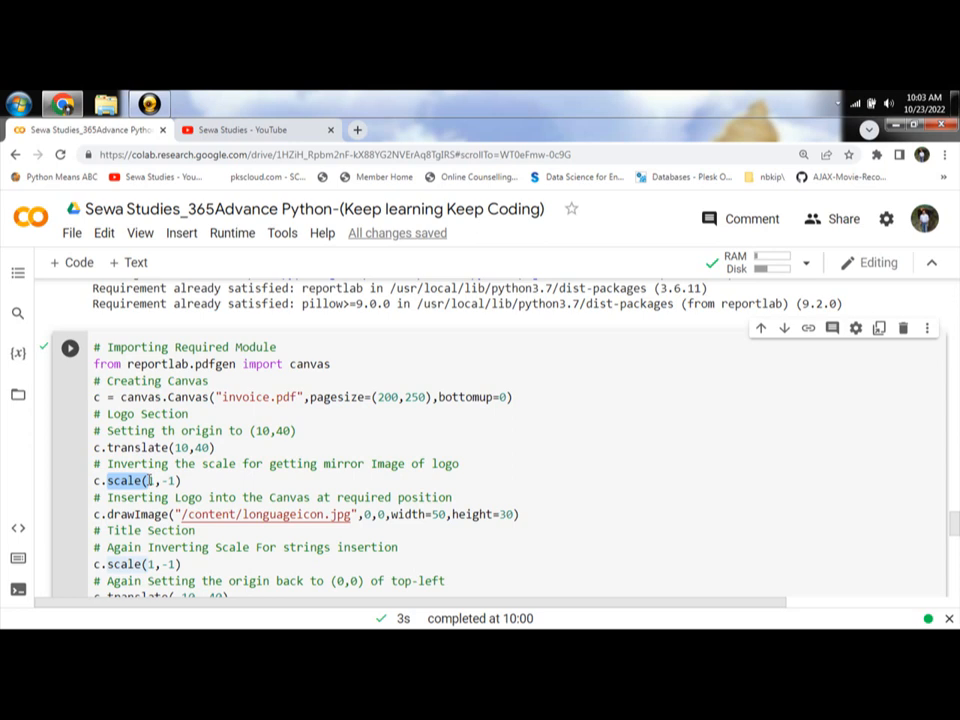
scroll("down", 3)
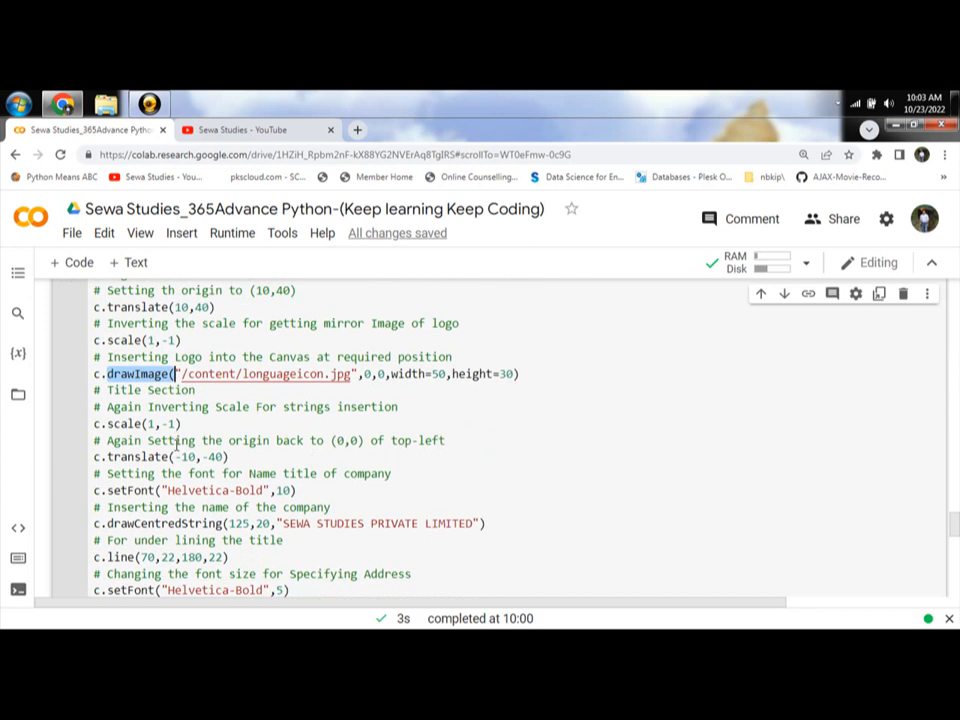
scroll("down", 3)
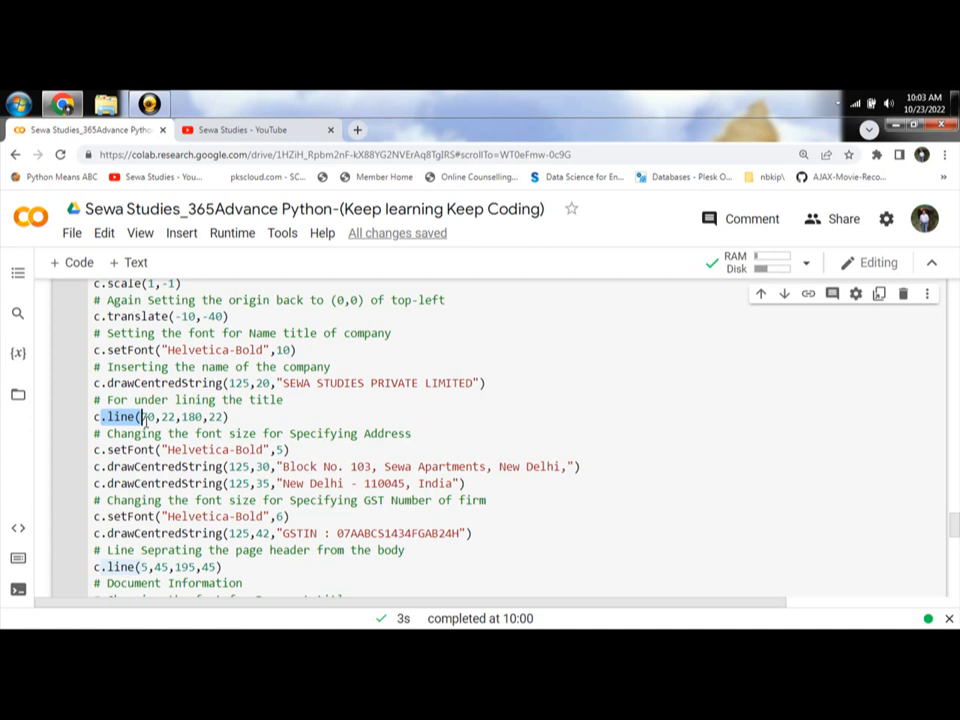
scroll("down", 3)
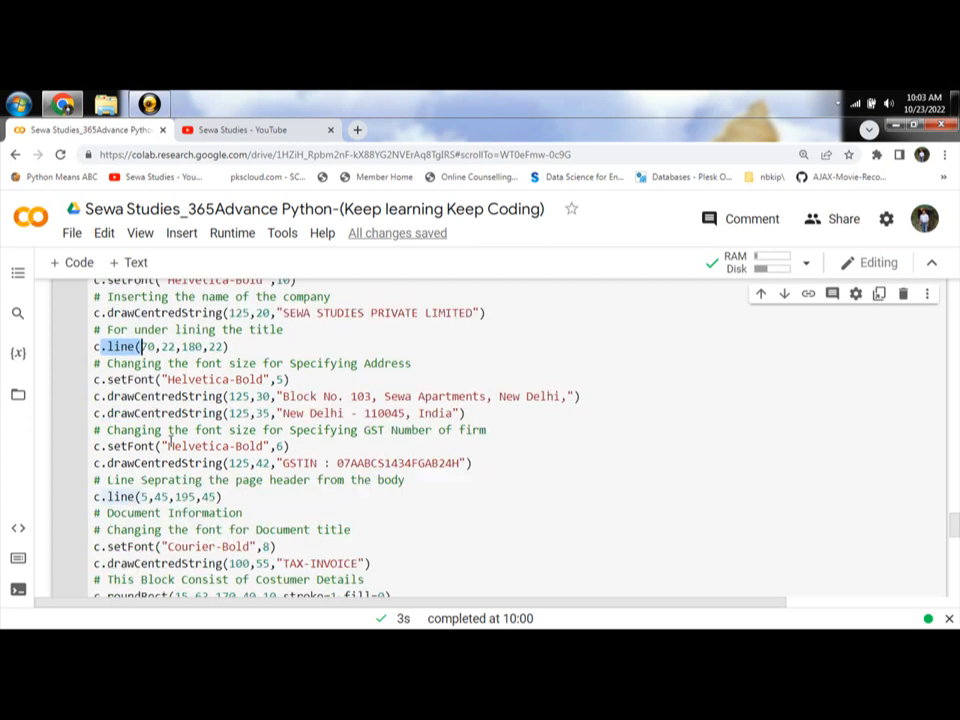
scroll("down", 3)
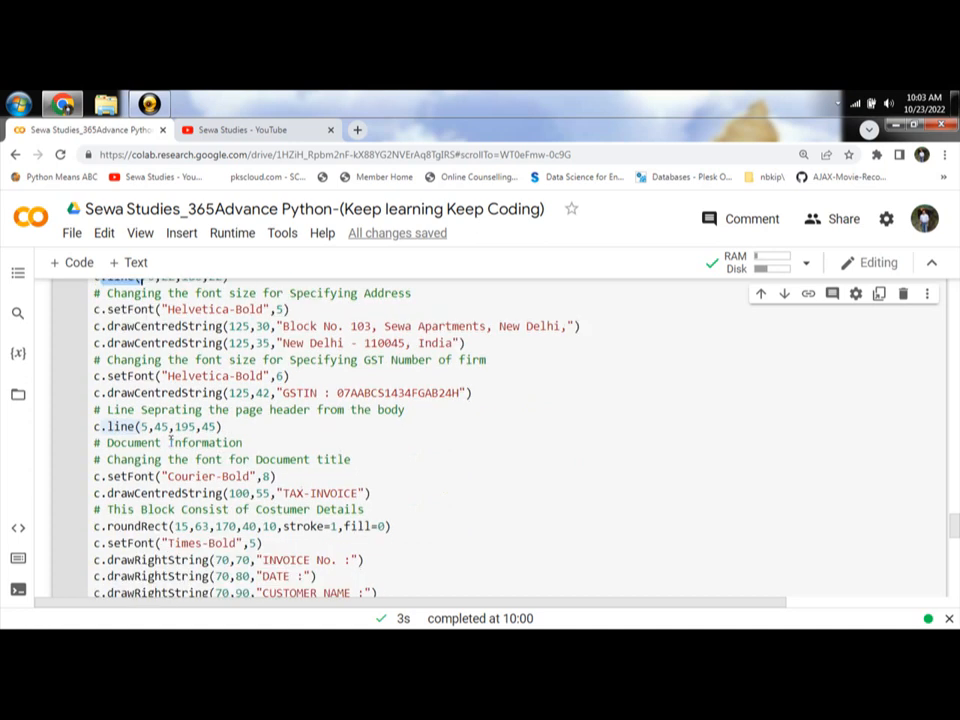
scroll("down", 3)
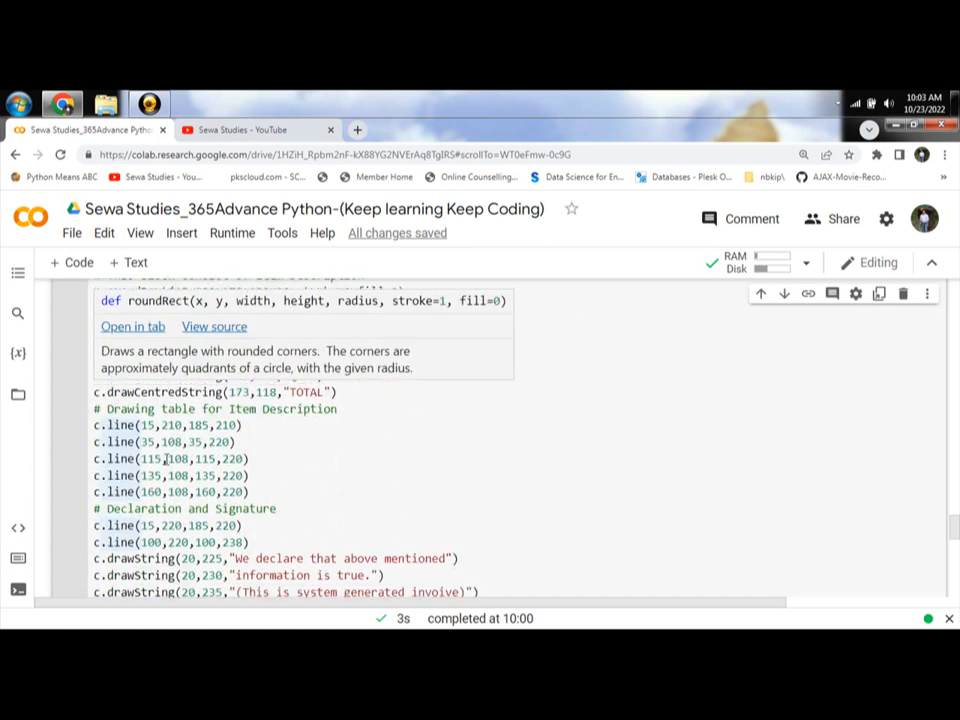
scroll("down", 3)
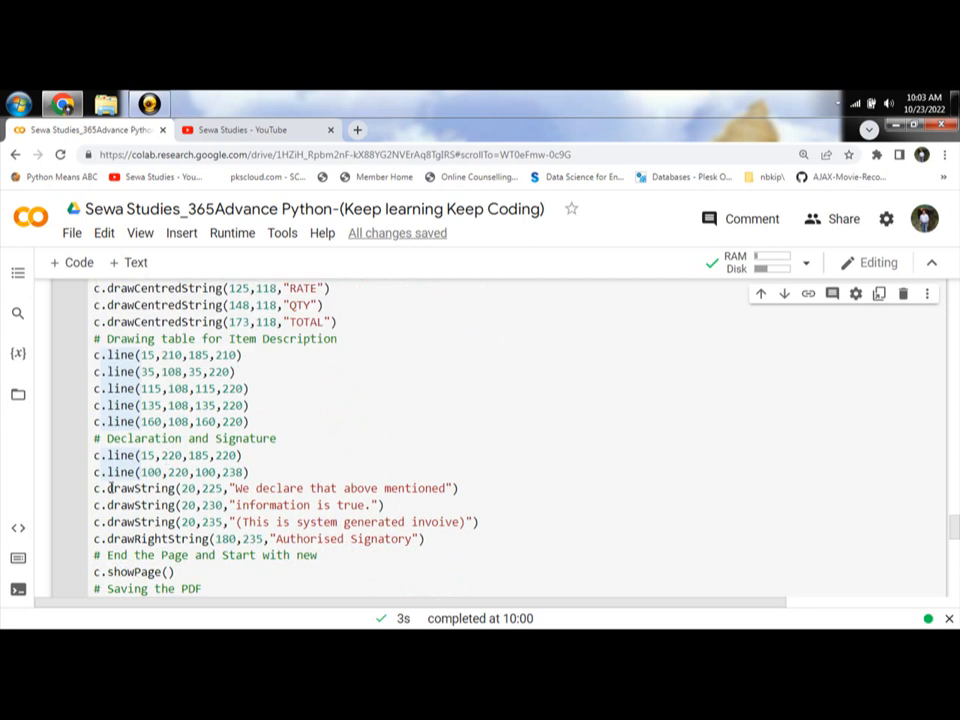
double_click(141, 488)
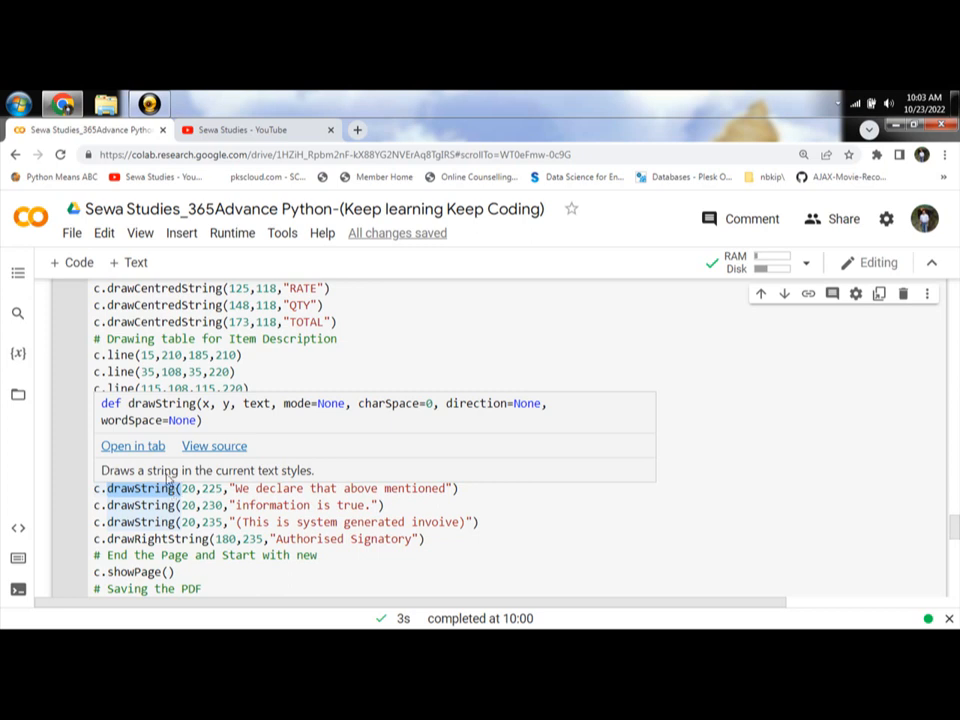
mouse_move(195, 478)
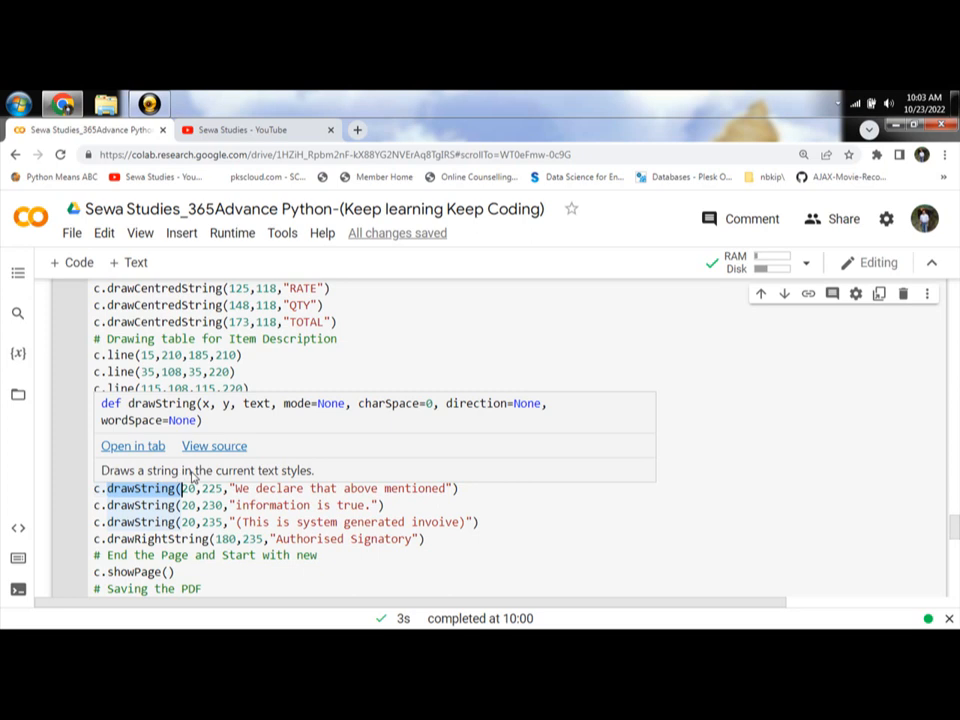
scroll("up", 3)
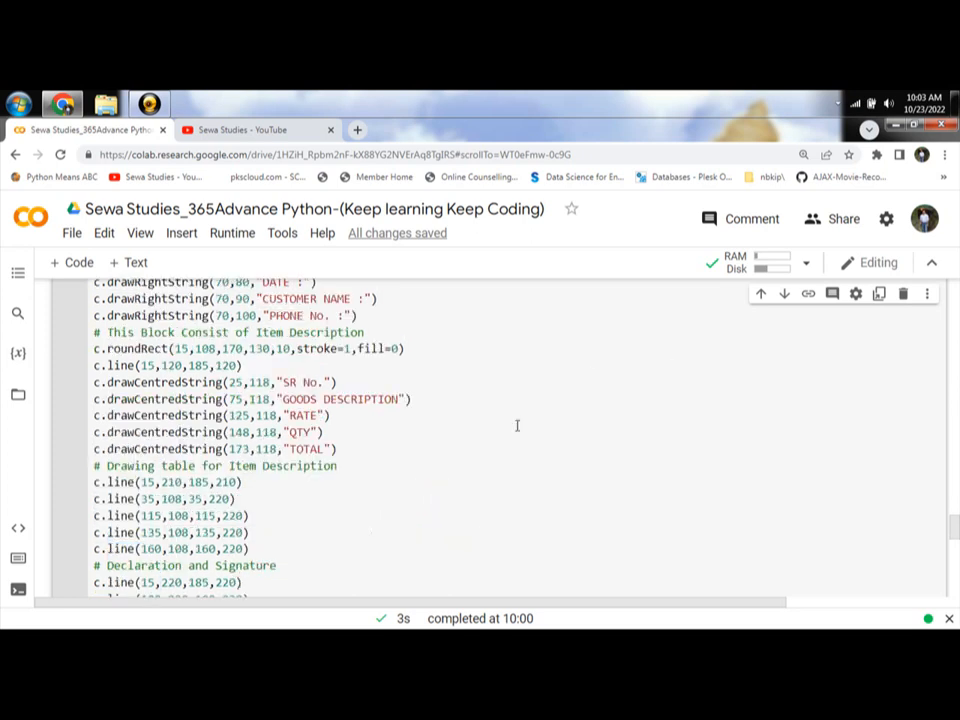
scroll("up", 3)
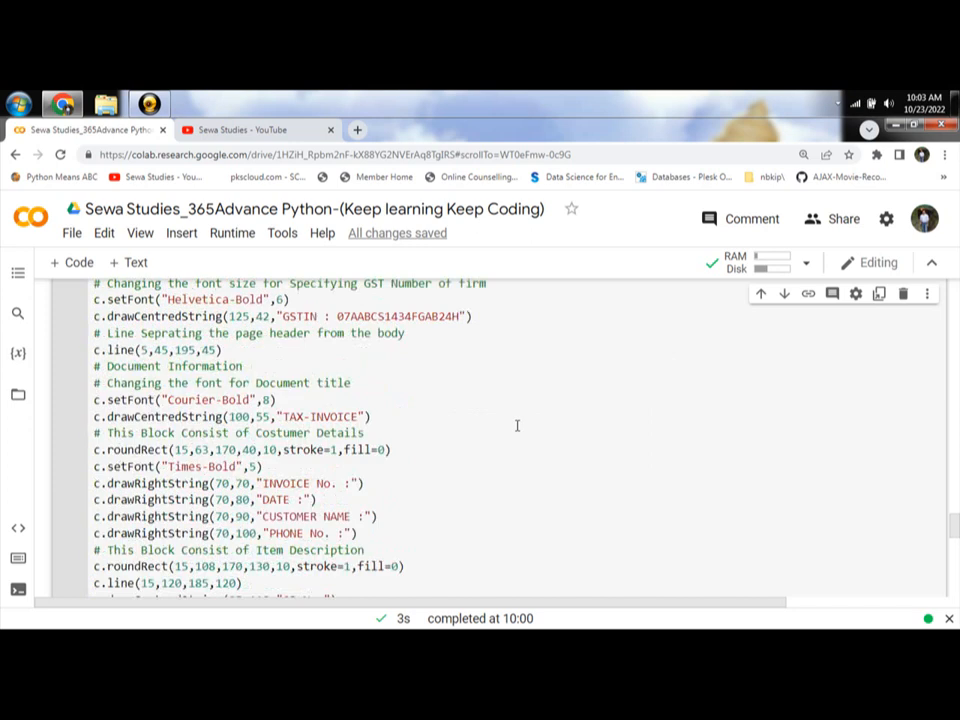
scroll("up", 3)
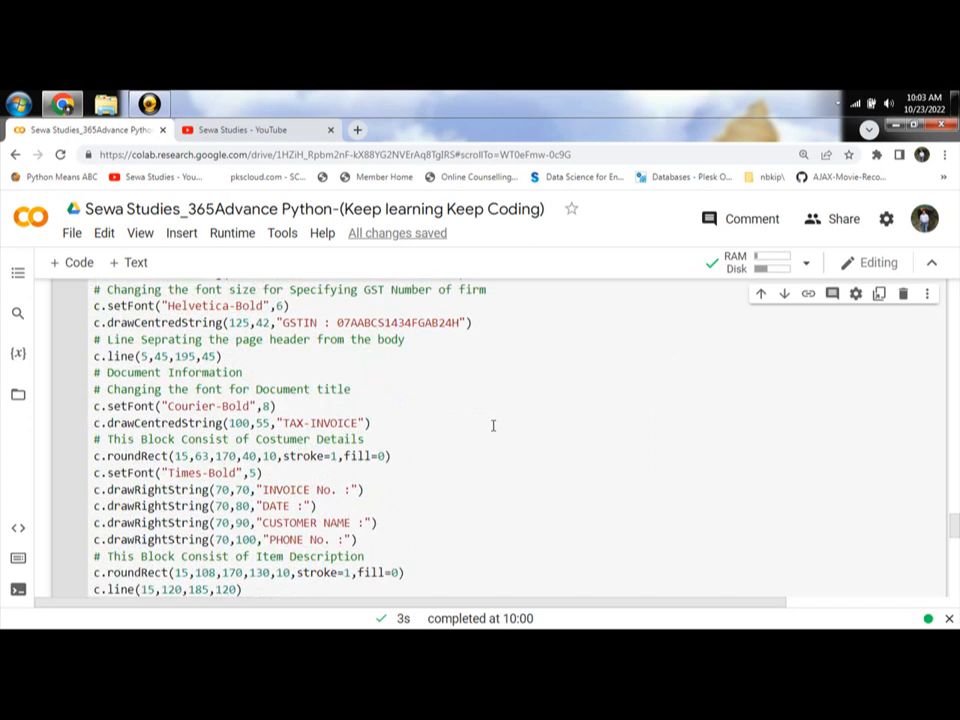
scroll("up", 3)
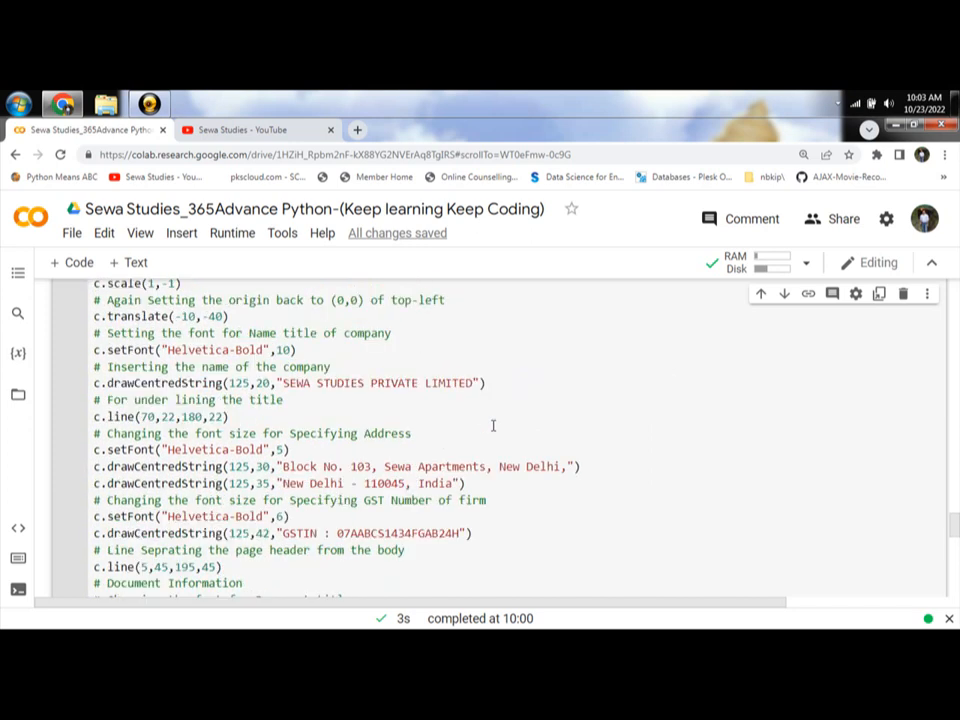
scroll("up", 3)
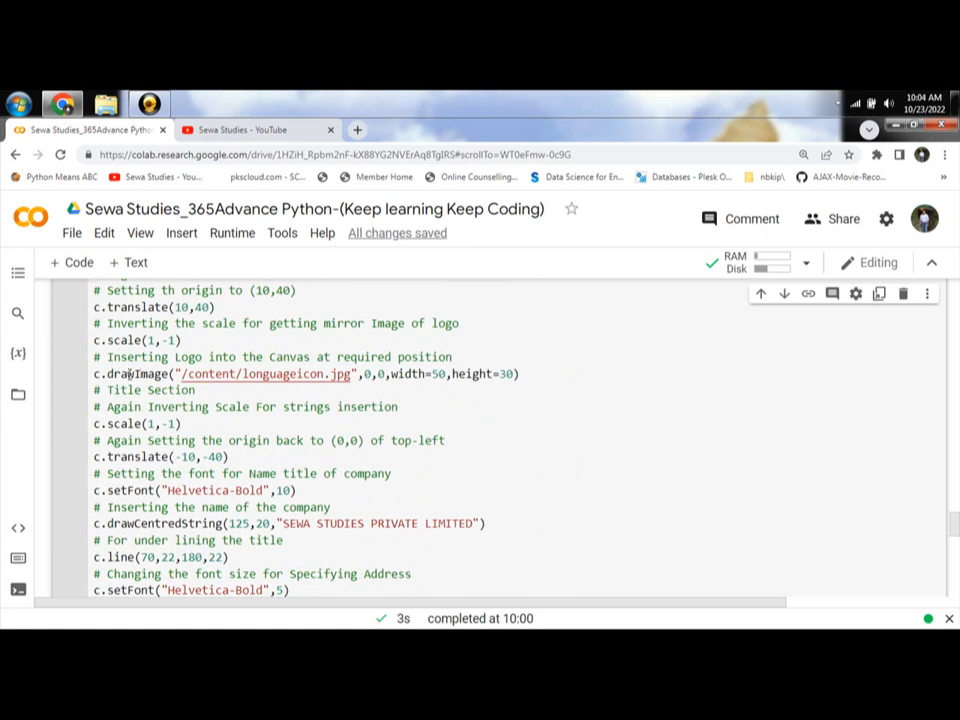
- Rerun the reportlab canvas cell so invoice.pdf is regenerated
double_click(137, 373)
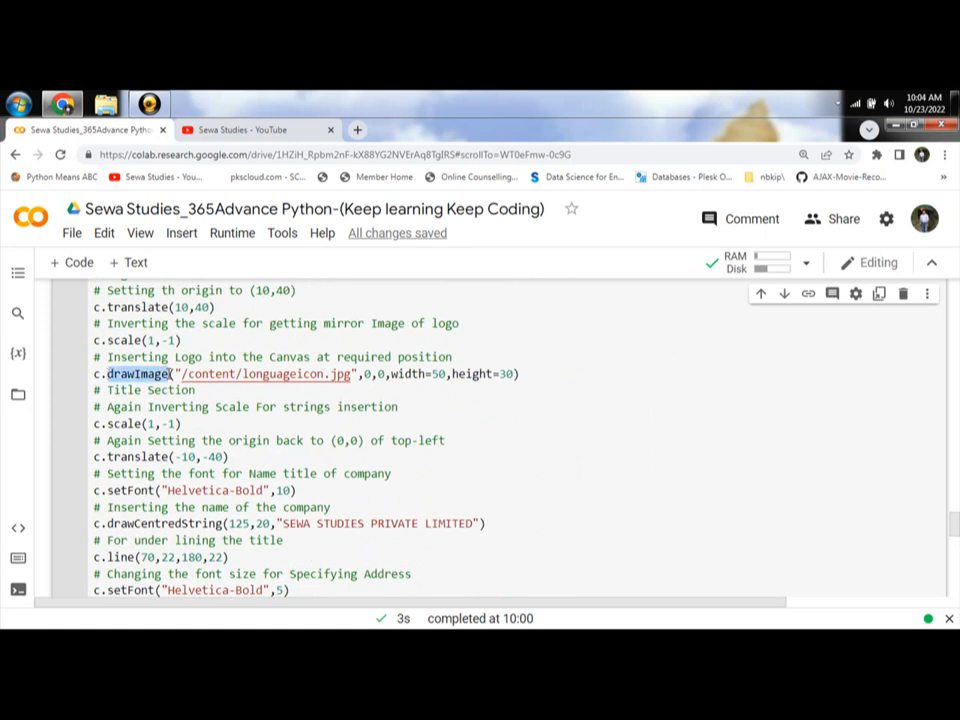
mouse_move(137, 373)
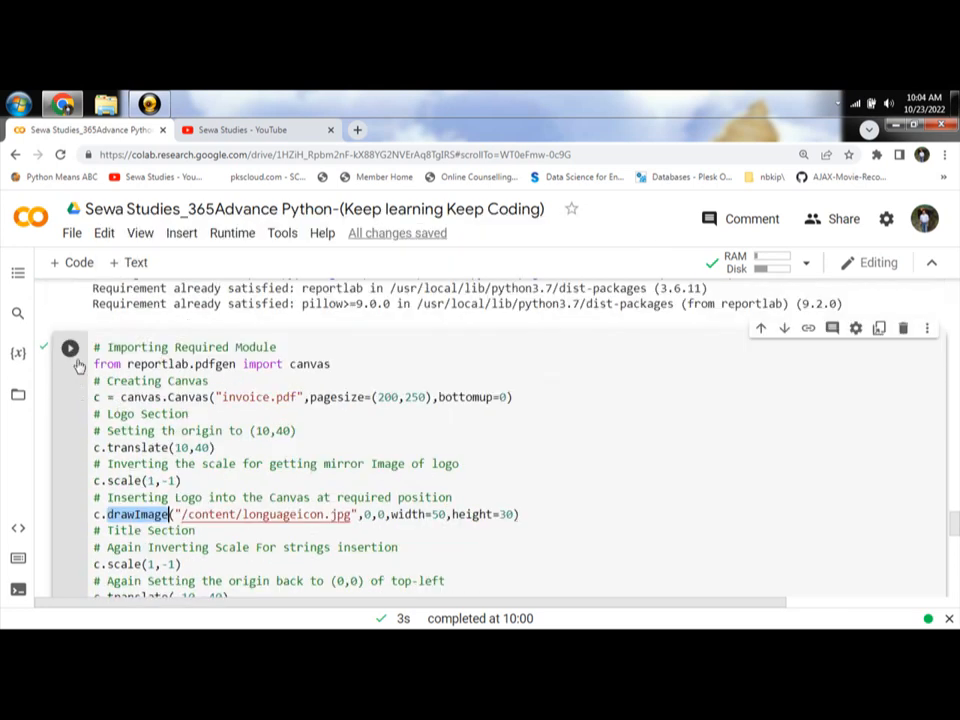
left_click(69, 348)
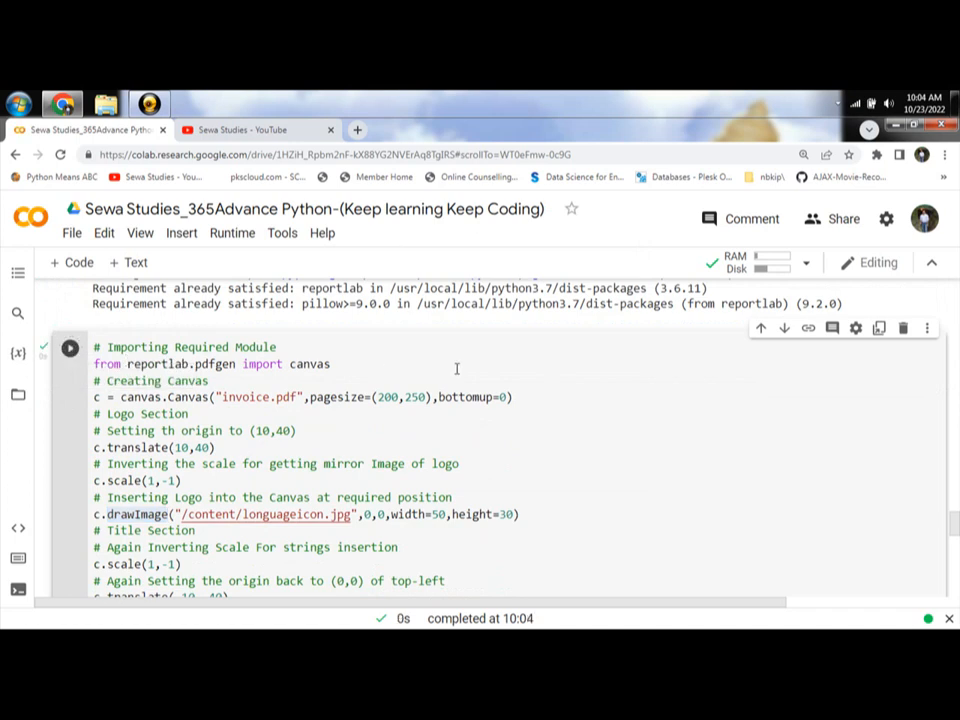
mouse_move(309, 397)
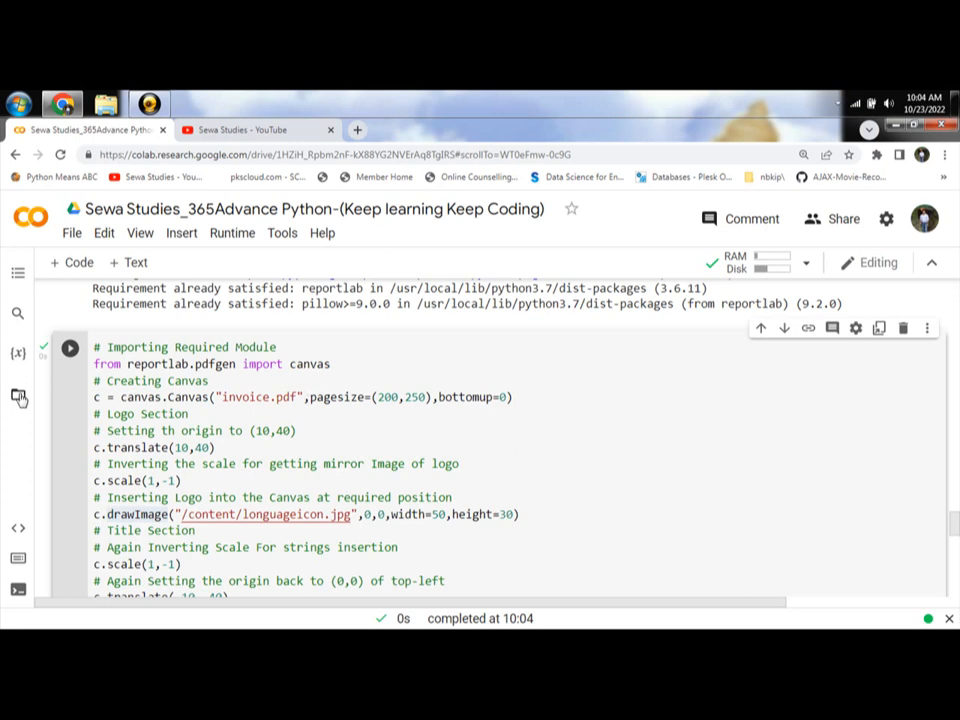
- Show the session Files and download the generated invoice.pdf
left_click(18, 397)
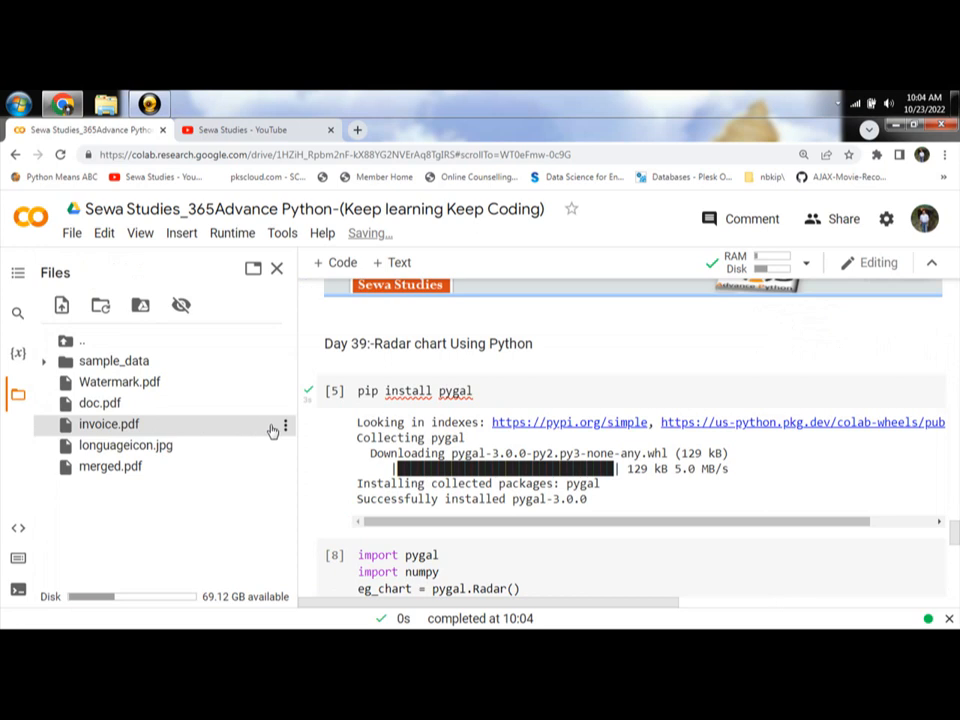
left_click(285, 425)
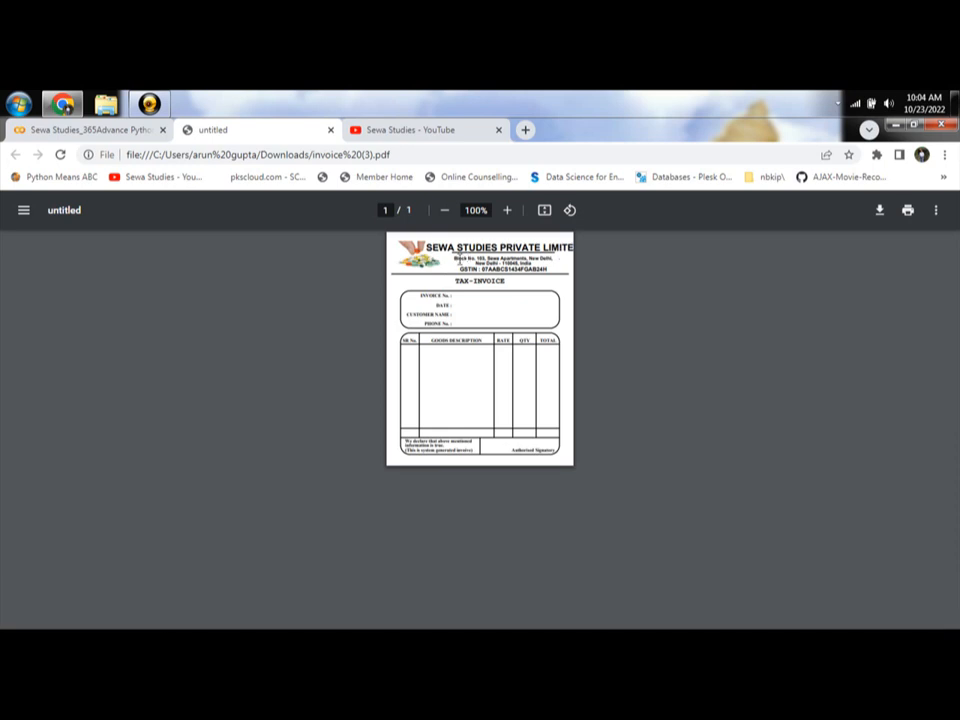
mouse_move(475, 283)
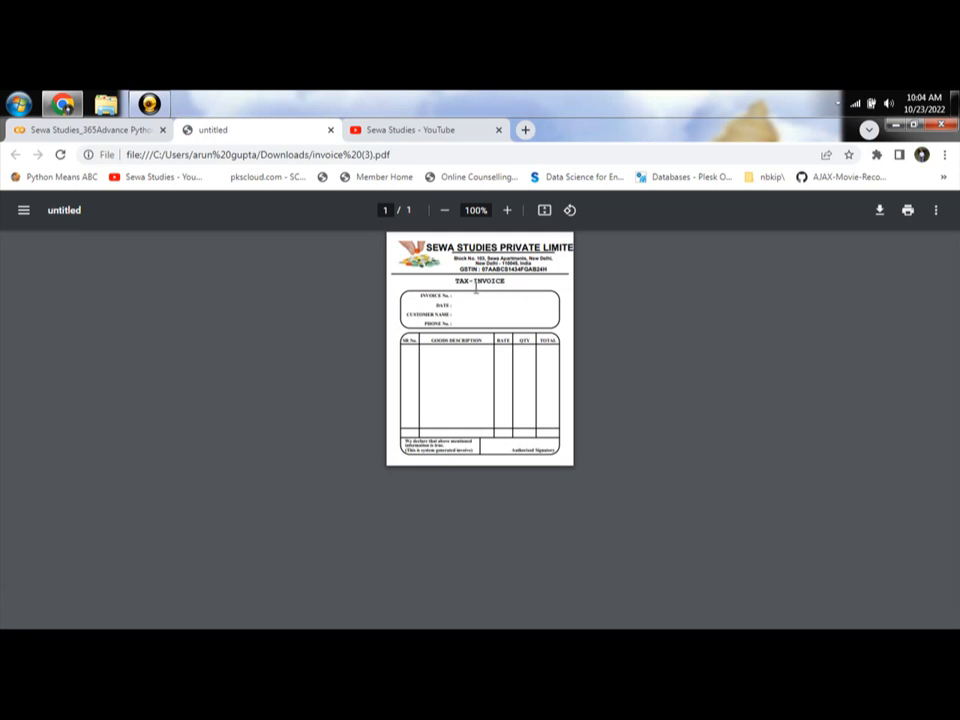
mouse_move(432, 412)
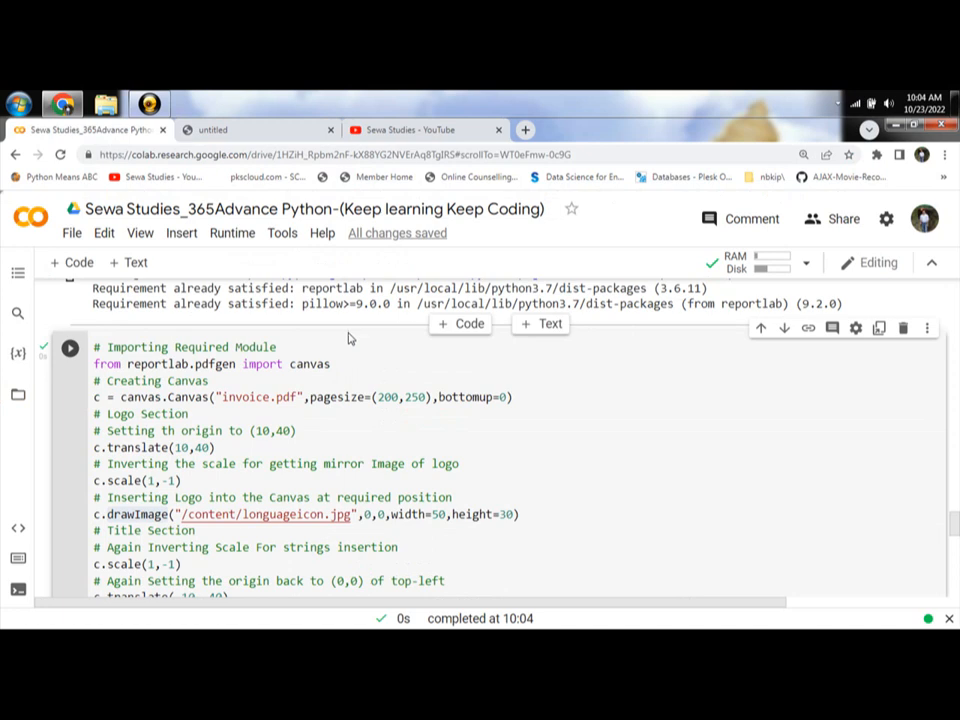
scroll("down", 3)
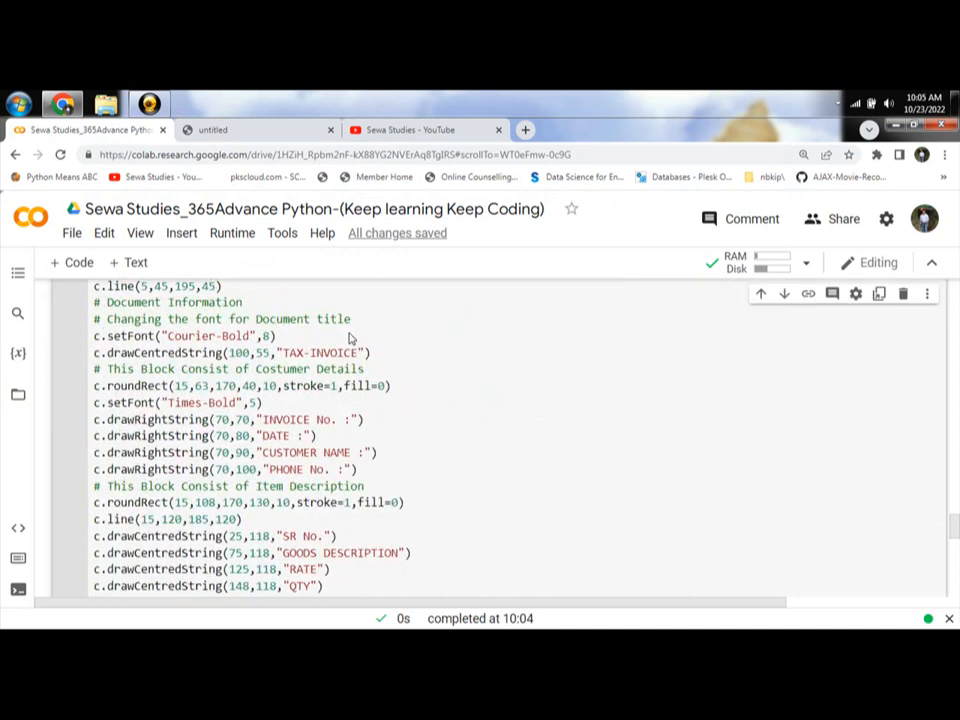
scroll("down", 3)
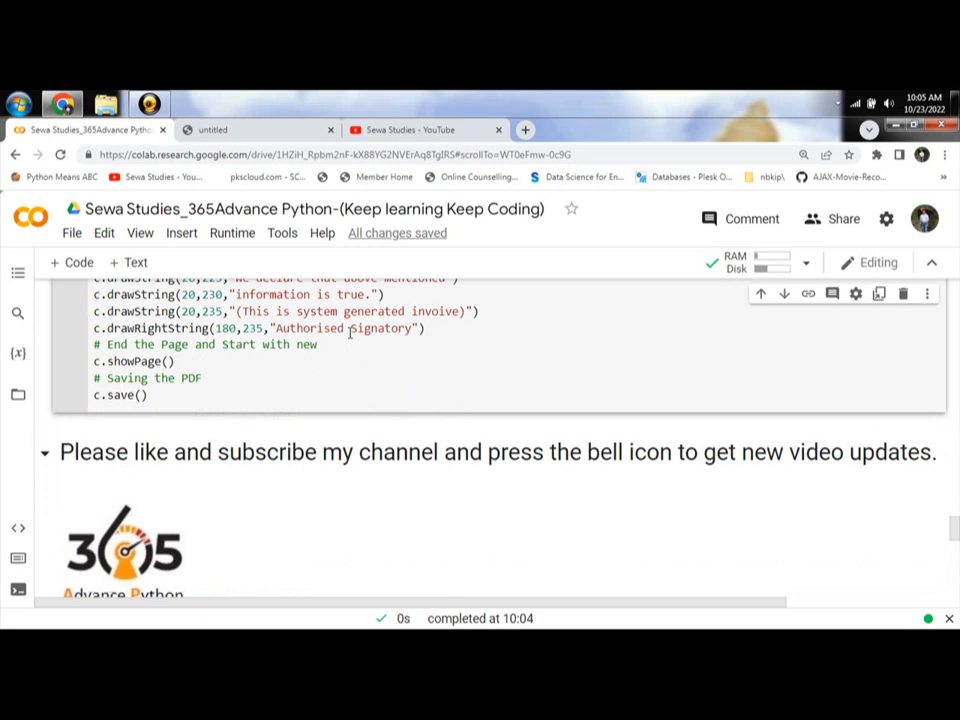
scroll("up", 3)
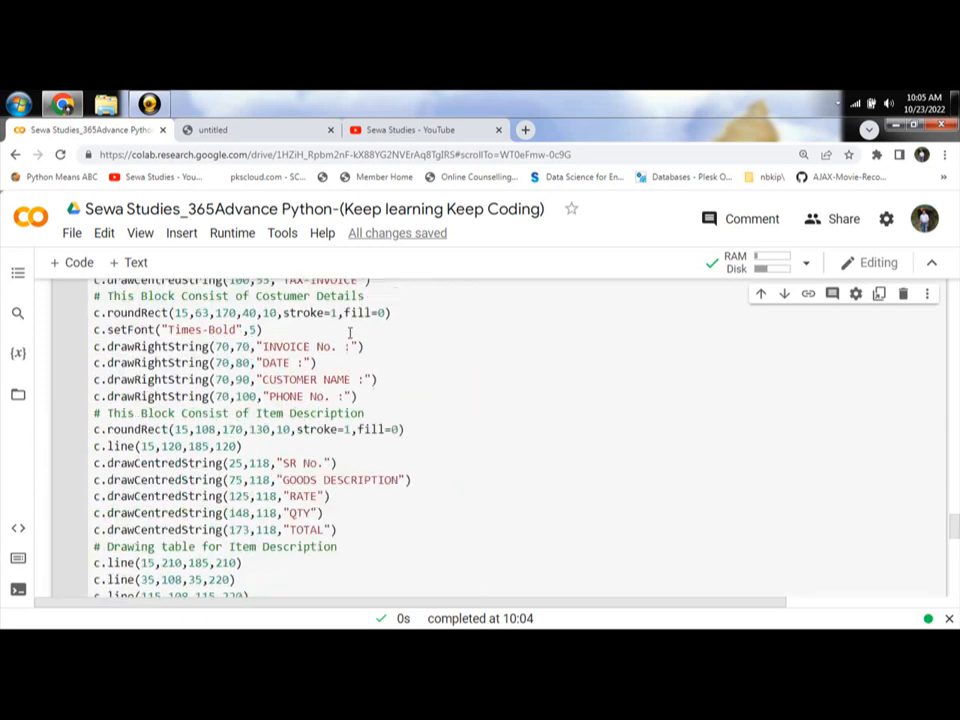
scroll("up", 3)
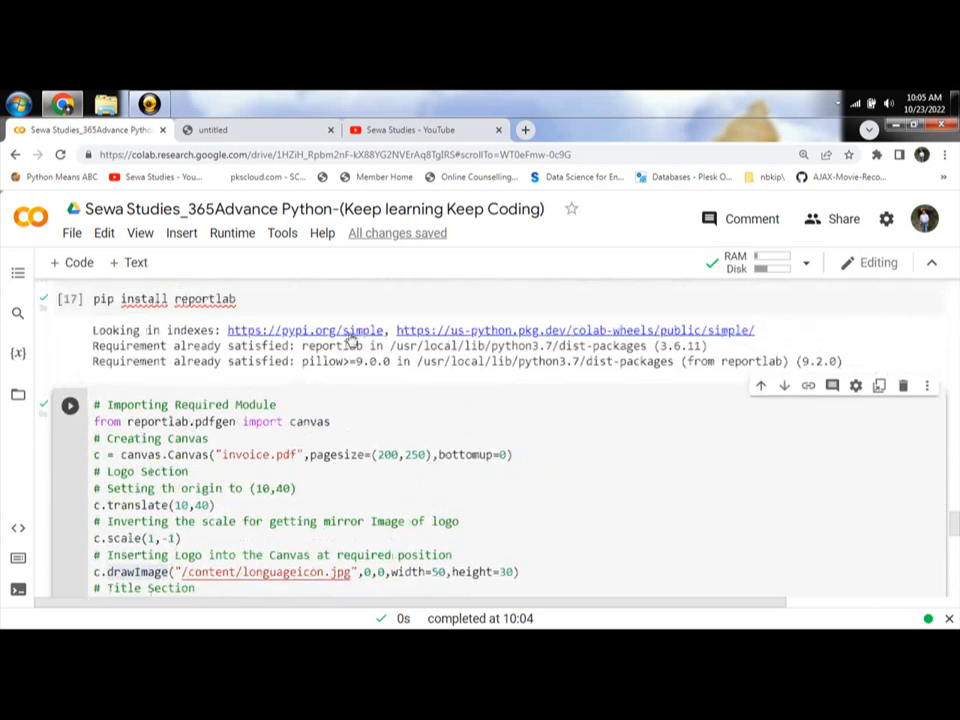
scroll("up", 3)
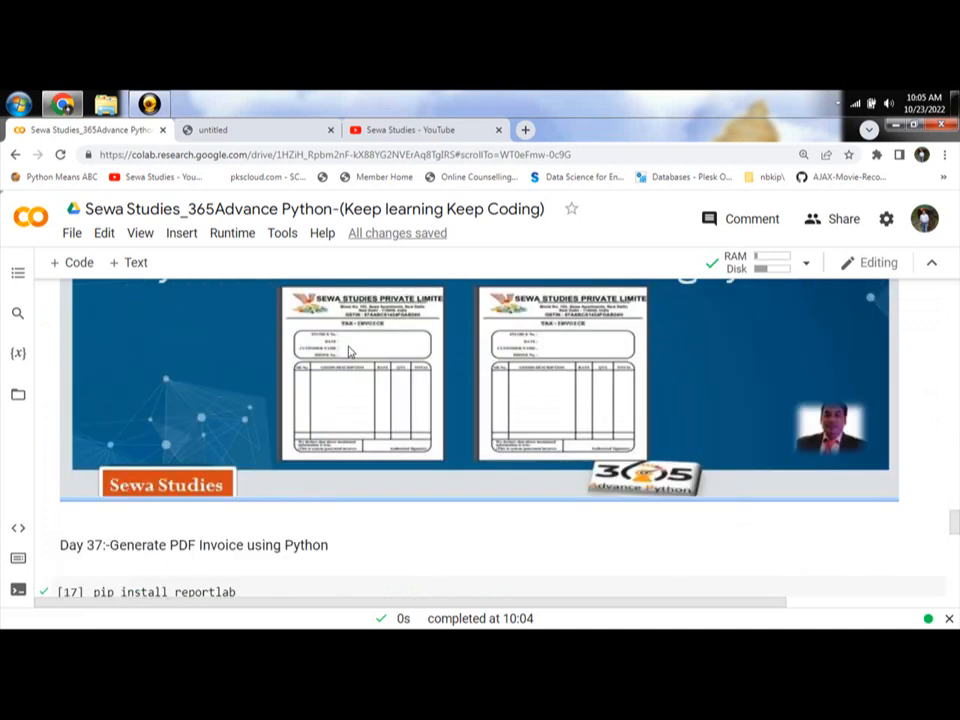
scroll("up", 3)
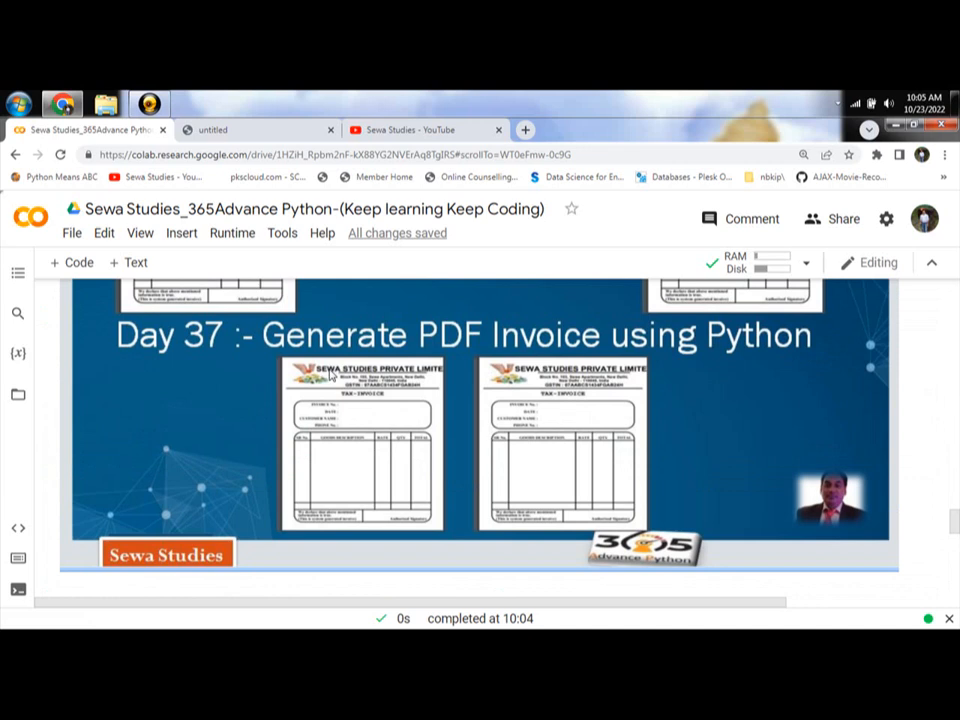
scroll("down", 3)
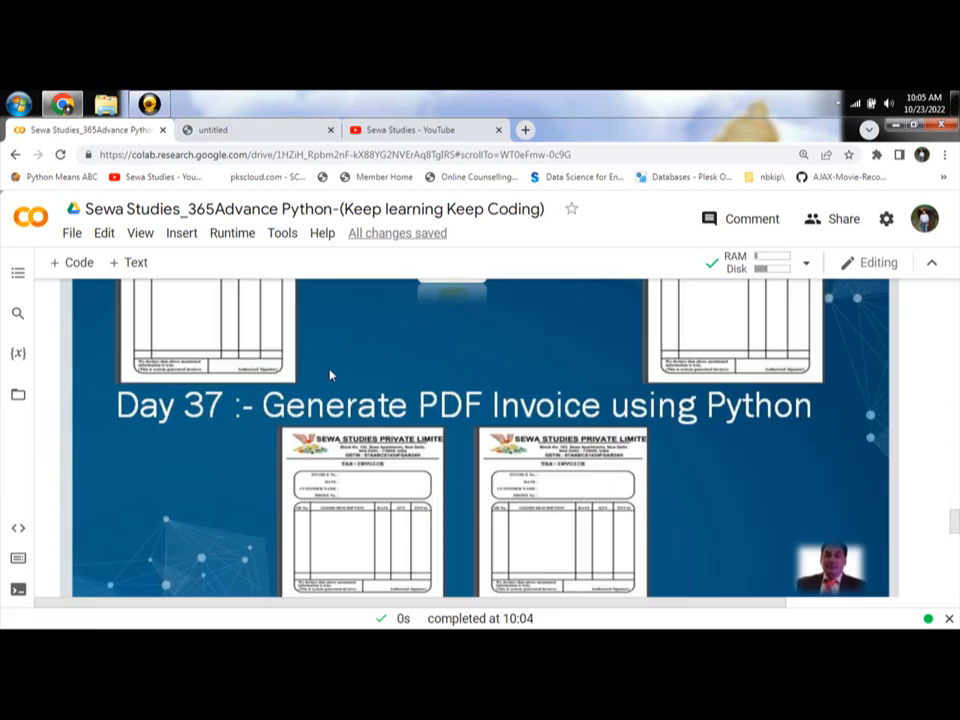
scroll("up", 3)
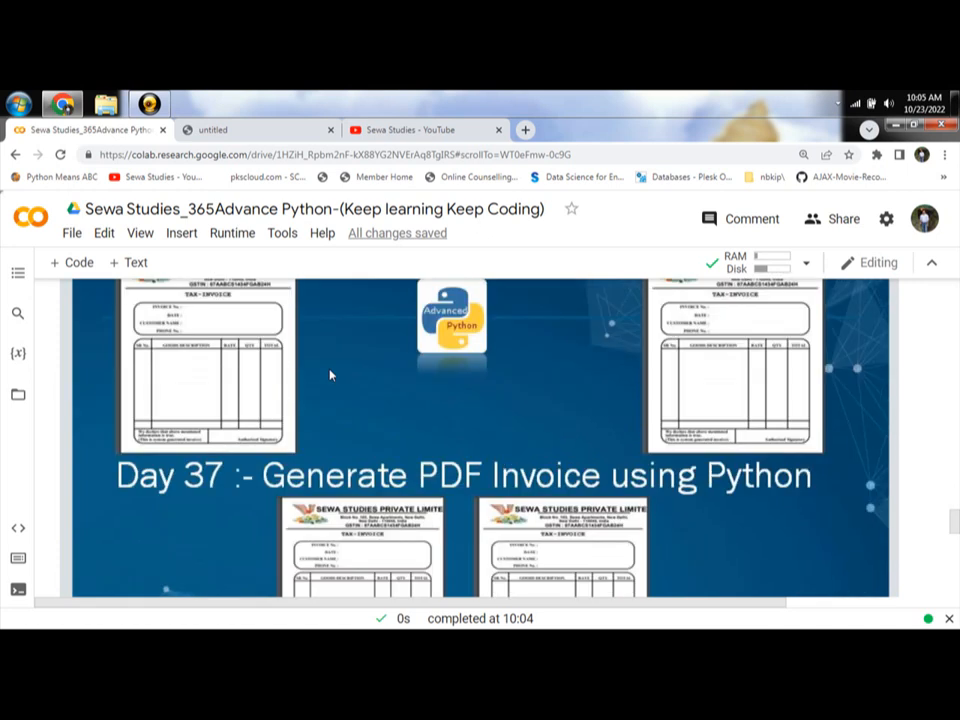
scroll("up", 3)
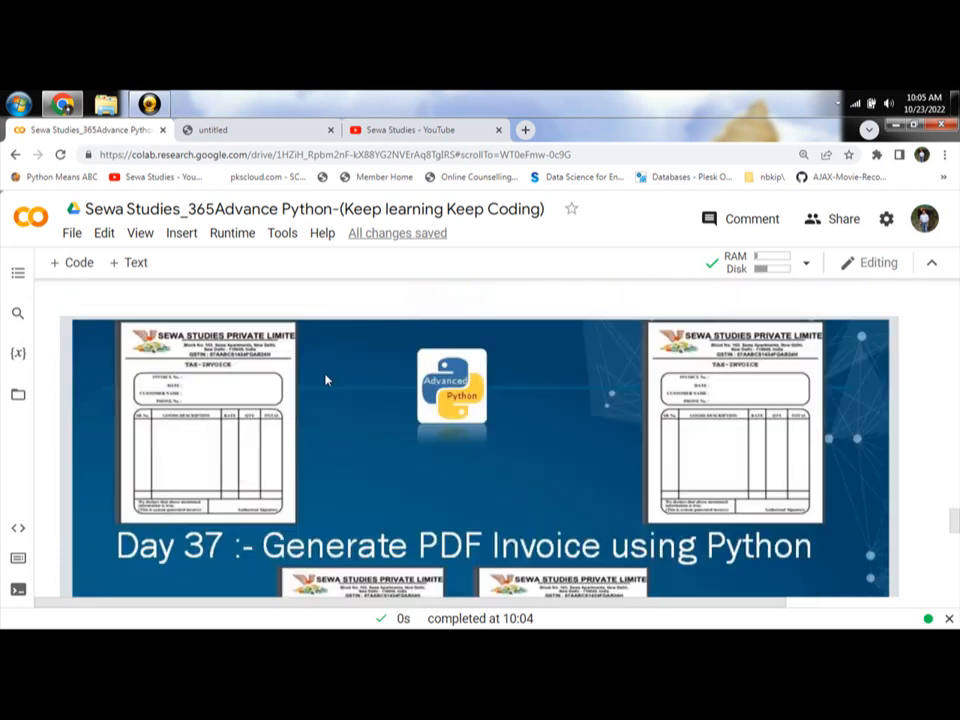